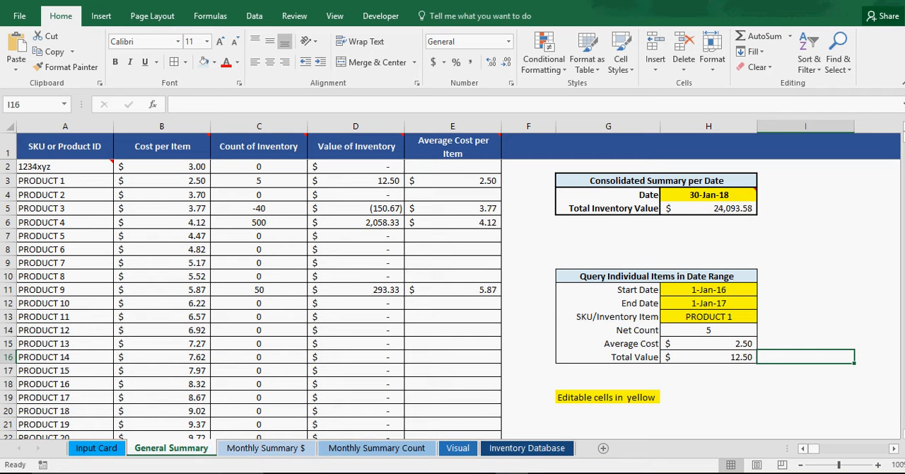
pyautogui.moveTo(885, 406)
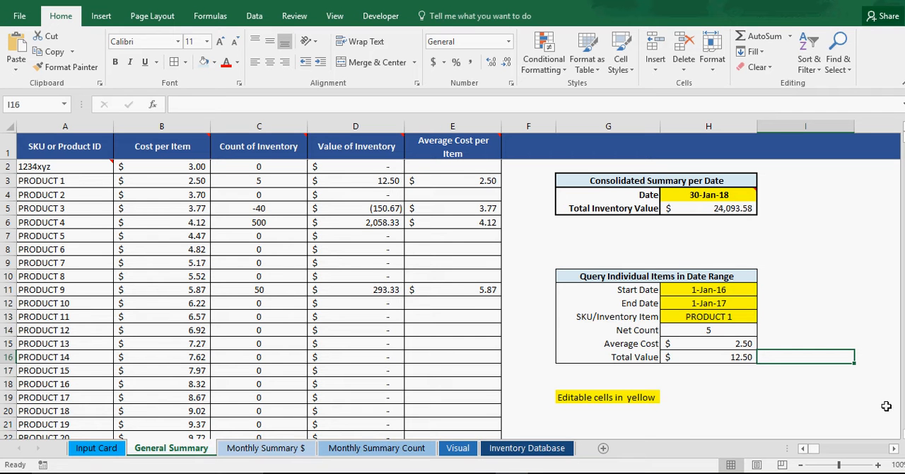
# Set the date-range query item to PRODUCT 2, then to PRODUCT 9.
pyautogui.click(804, 275)
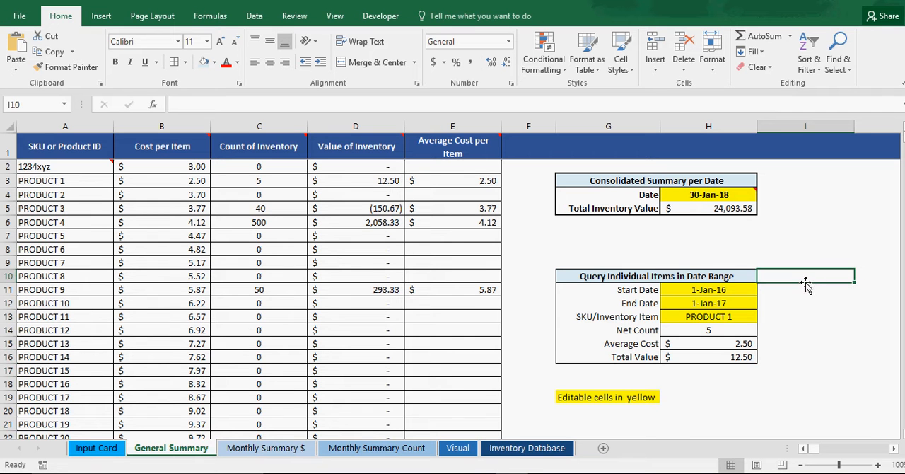
pyautogui.moveTo(800, 285)
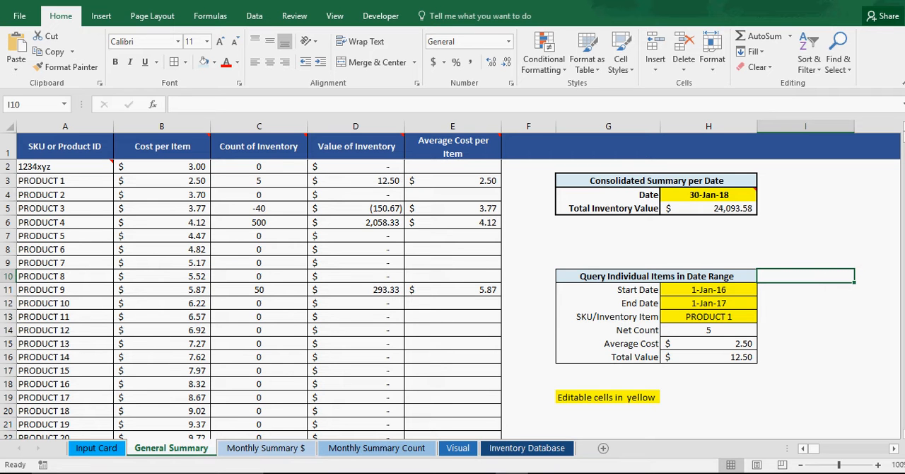
pyautogui.moveTo(379, 378)
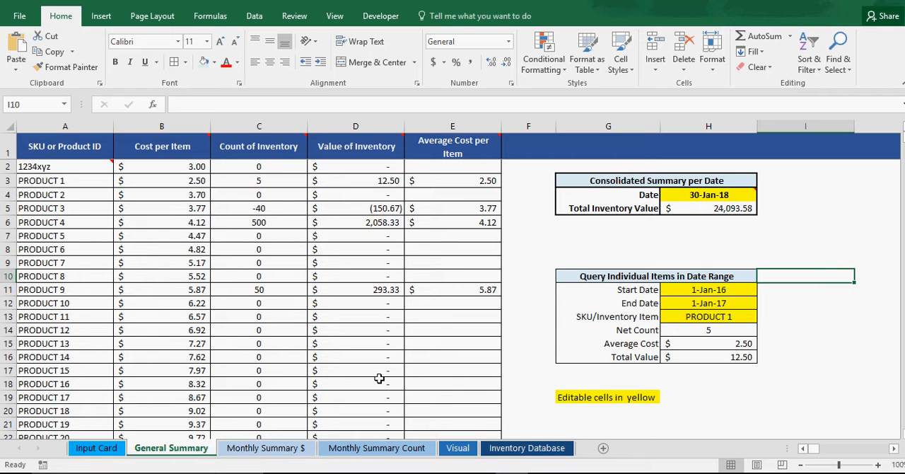
pyautogui.moveTo(642, 276)
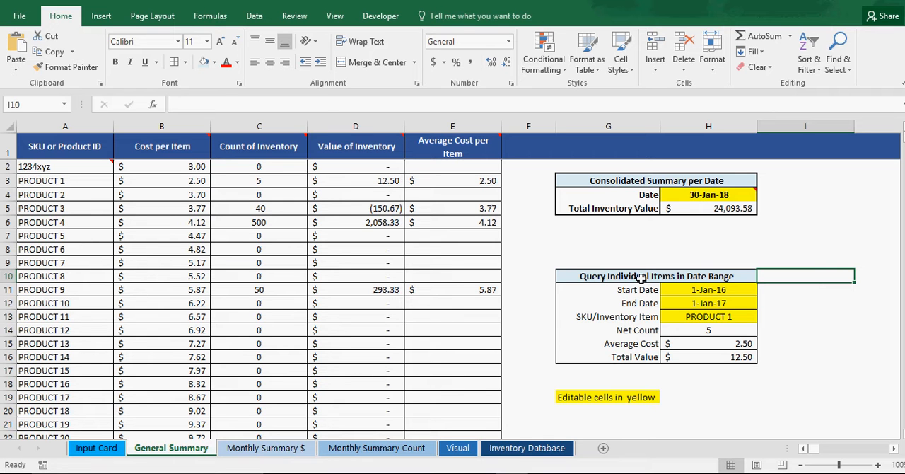
pyautogui.click(656, 276)
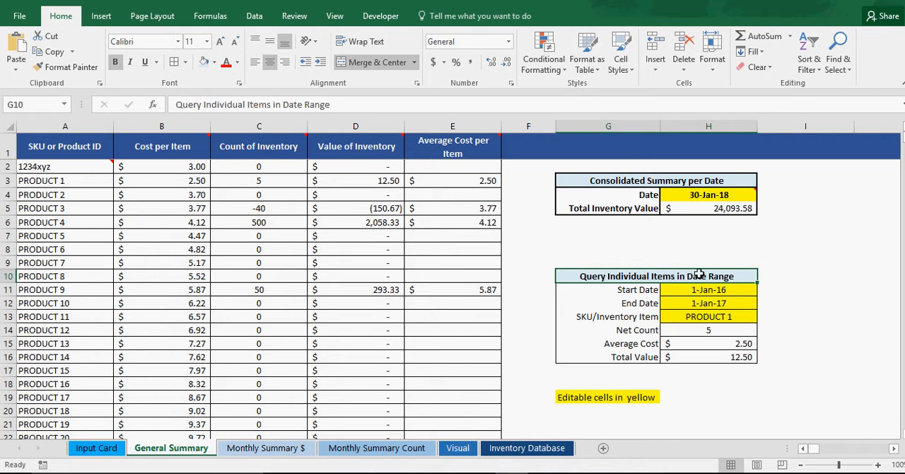
pyautogui.click(708, 289)
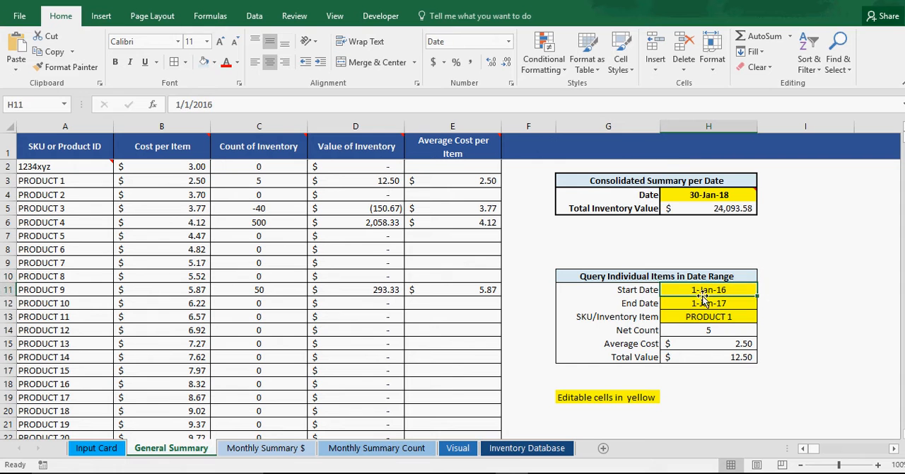
pyautogui.click(707, 315)
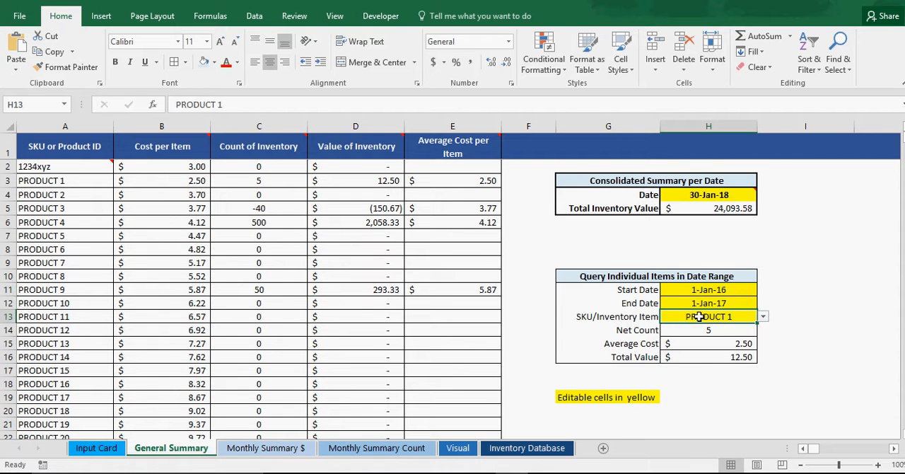
pyautogui.click(762, 315)
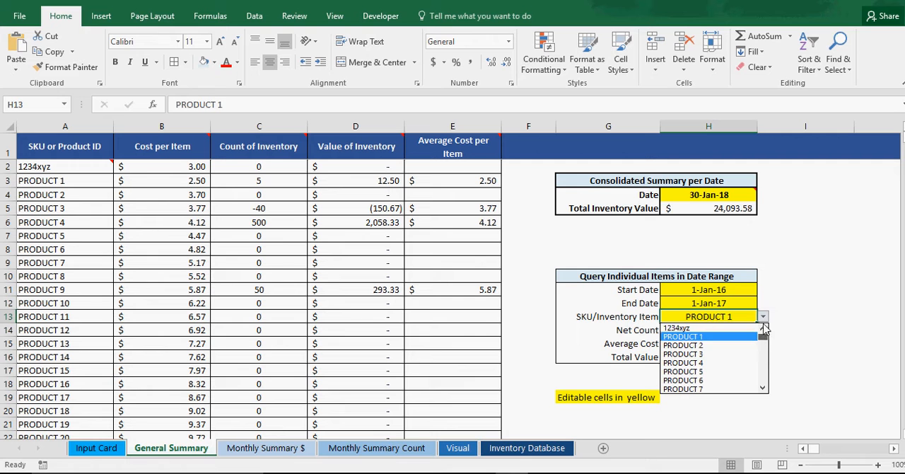
pyautogui.click(682, 345)
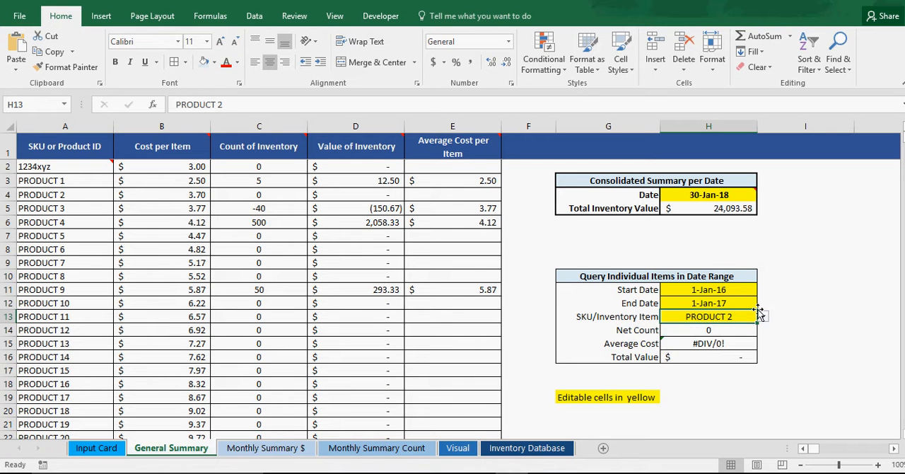
pyautogui.click(762, 316)
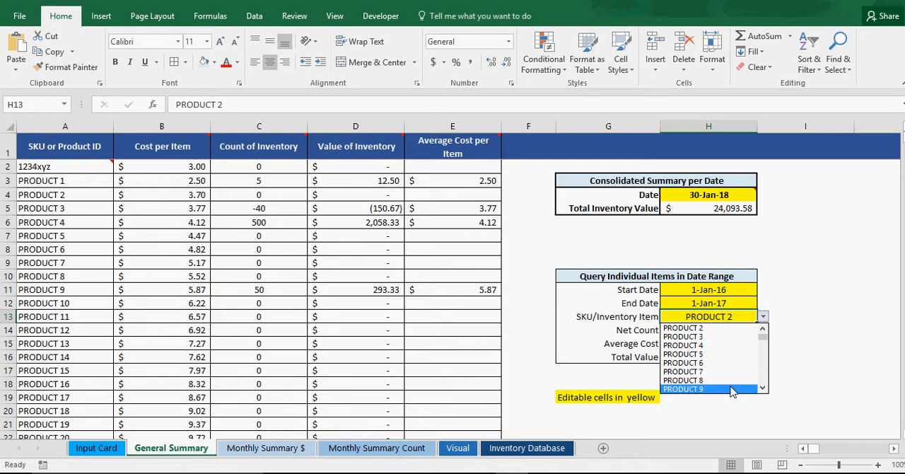
pyautogui.click(682, 387)
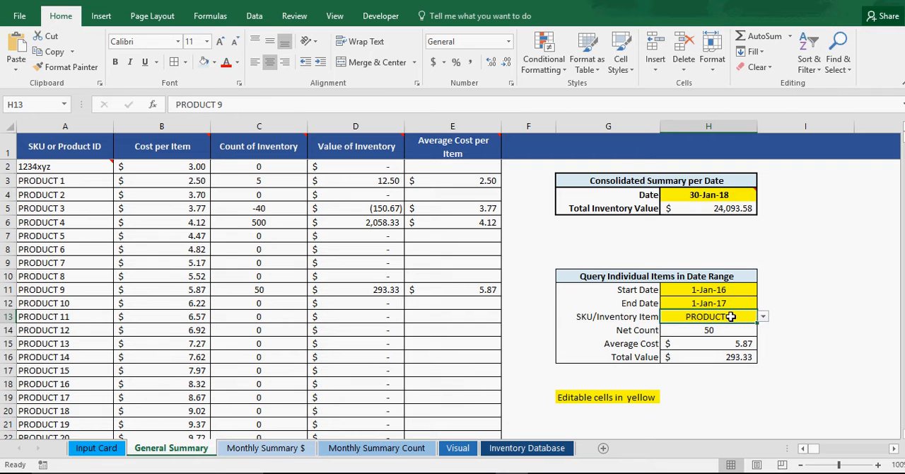
# Review the query's average cost, total value and end date cells for PRODUCT 9.
pyautogui.click(708, 330)
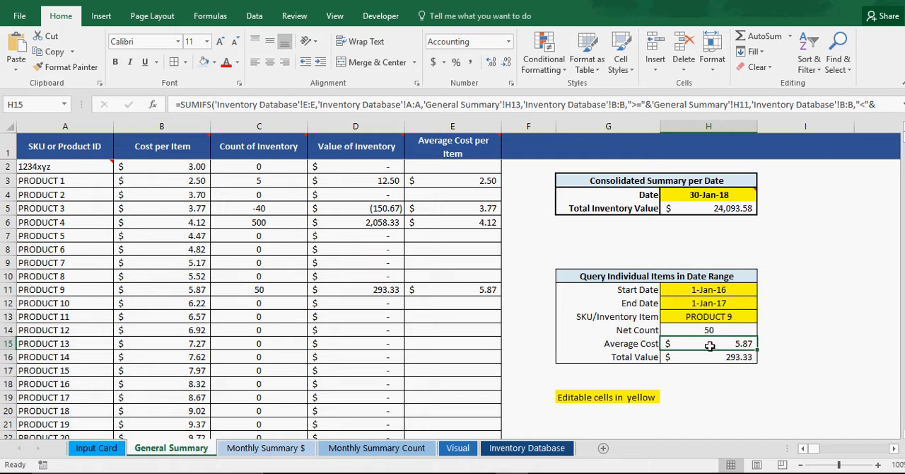
pyautogui.click(709, 356)
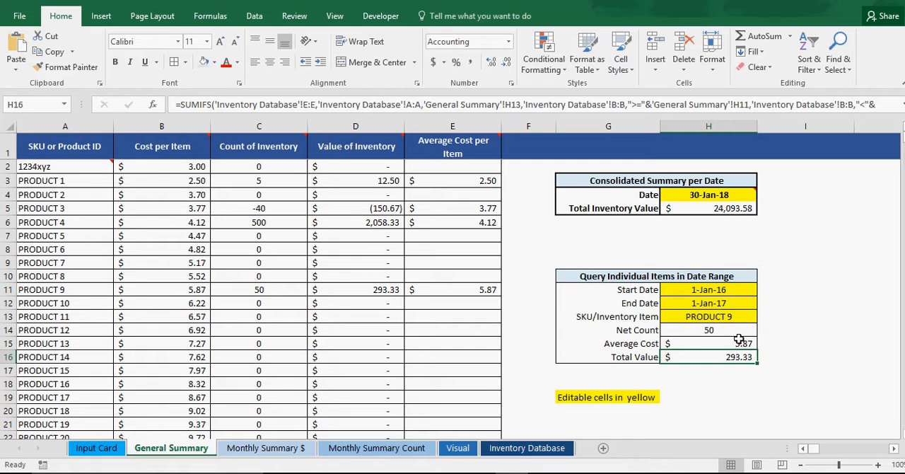
pyautogui.click(708, 303)
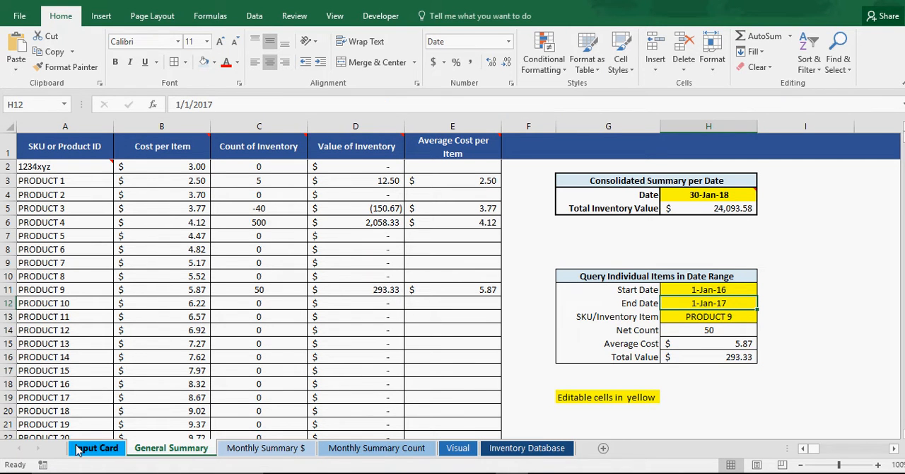
# Choose PRODUCT 9 as the item on the Inventory Entry Form.
pyautogui.click(96, 447)
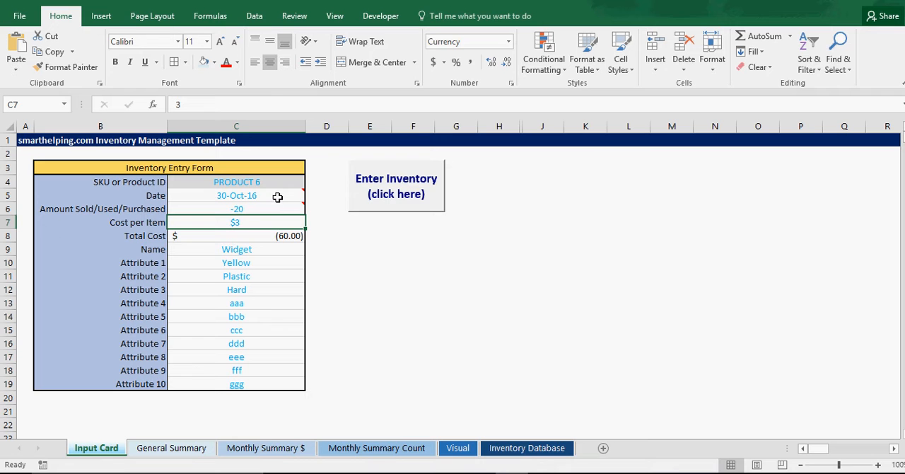
pyautogui.click(311, 181)
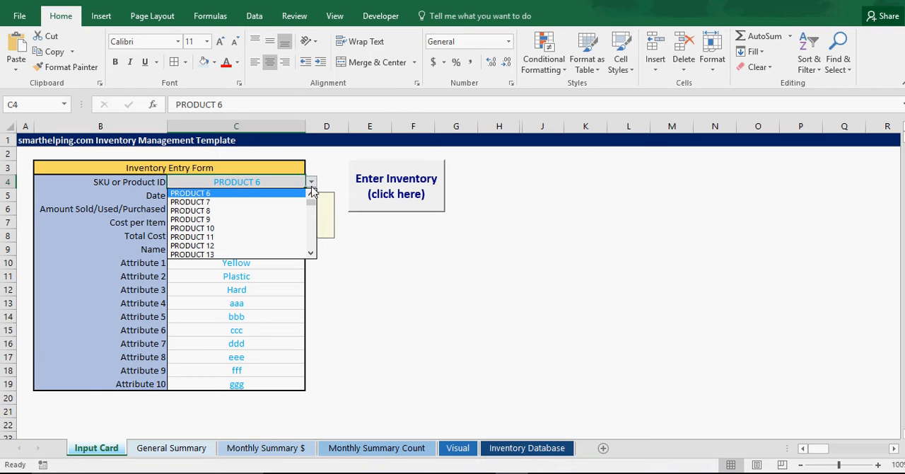
pyautogui.click(189, 218)
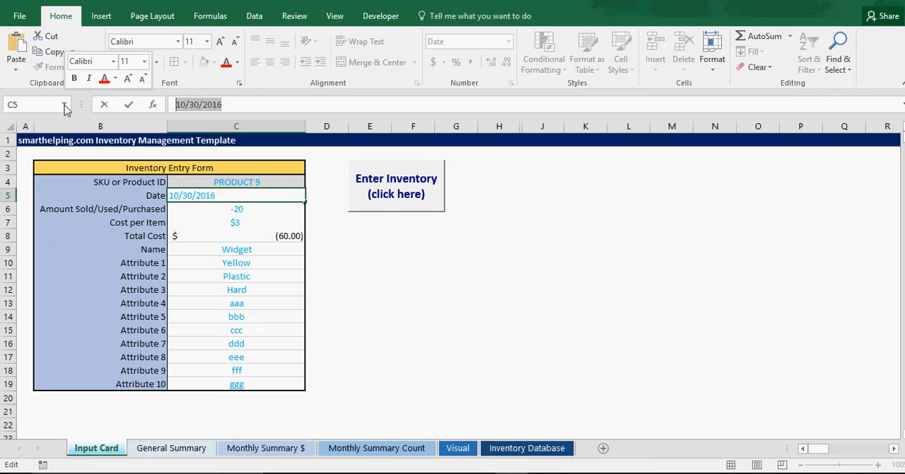
# Enter date 2/1/17, amount 50 and cost $9 for the entry, giving total cost $450.
pyautogui.write('2')
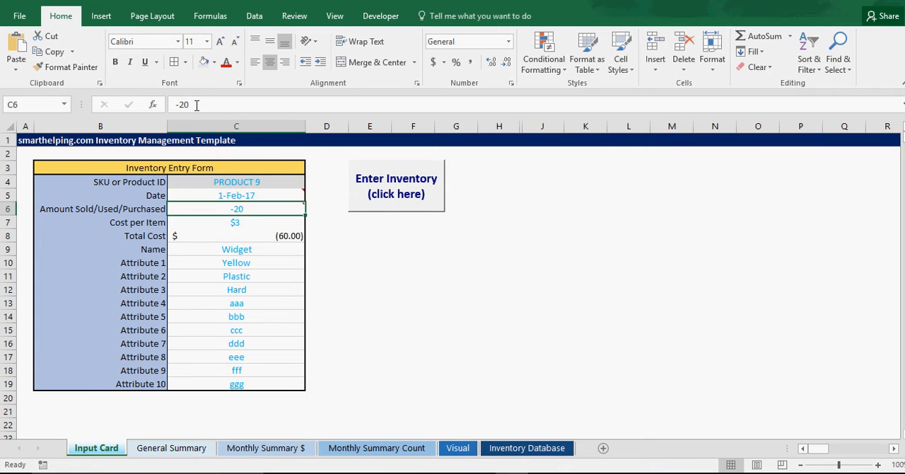
pyautogui.write('50')
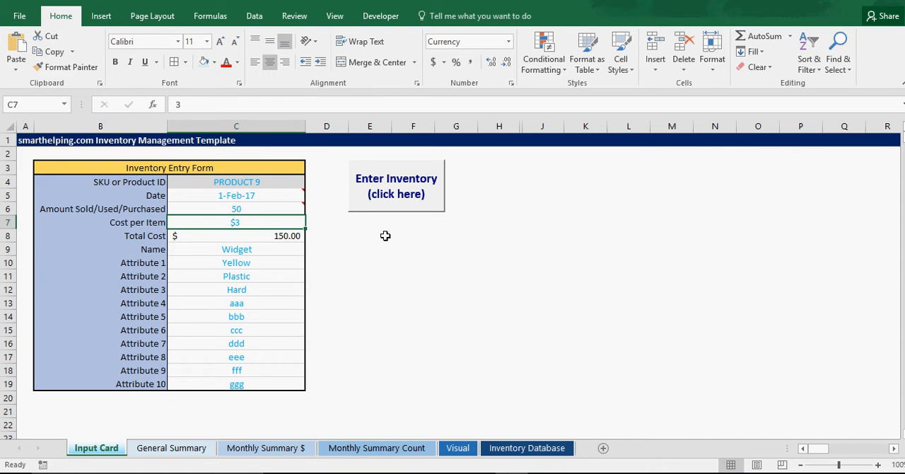
pyautogui.write('9')
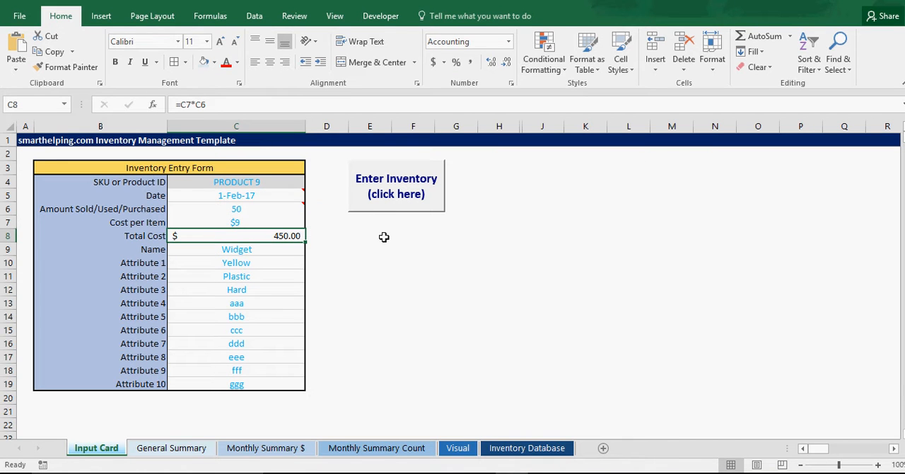
pyautogui.moveTo(226, 360)
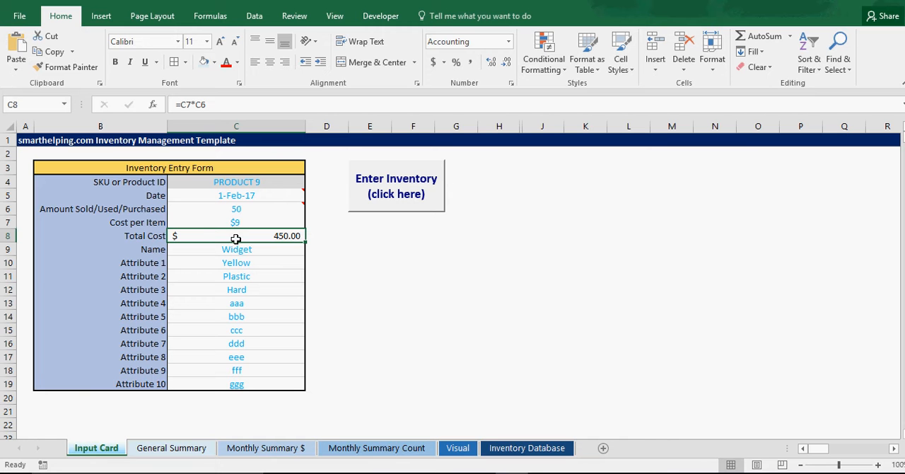
pyautogui.click(396, 185)
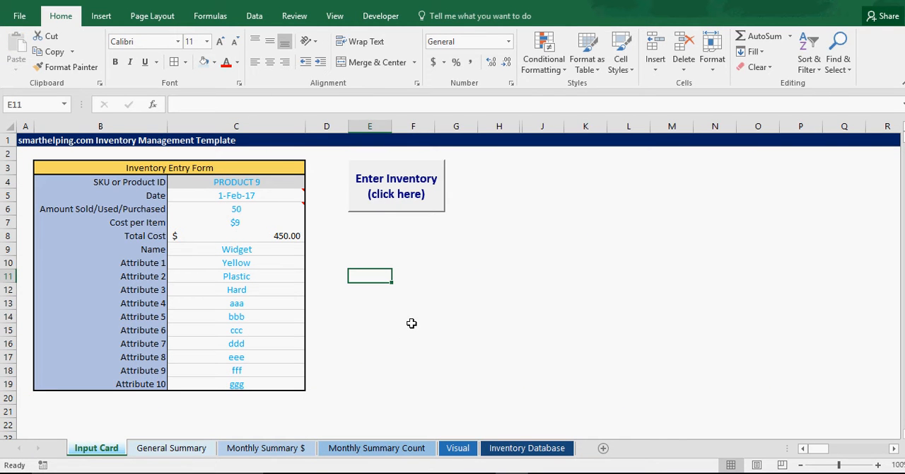
pyautogui.click(455, 356)
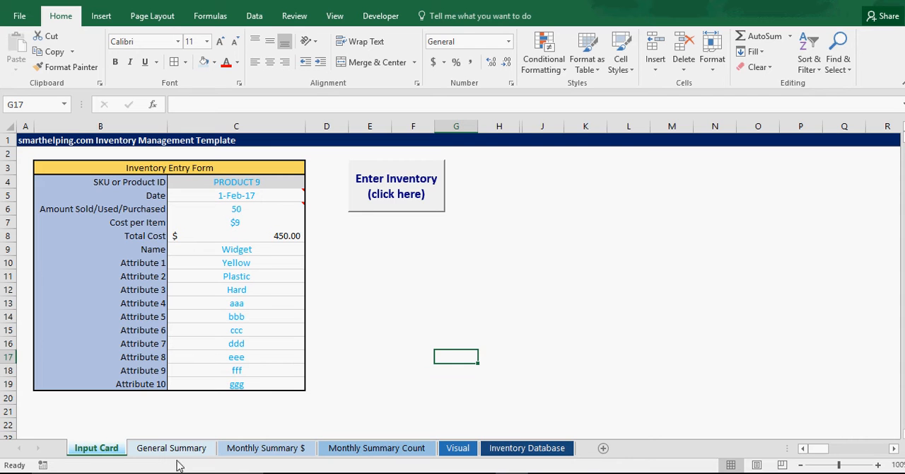
pyautogui.click(171, 447)
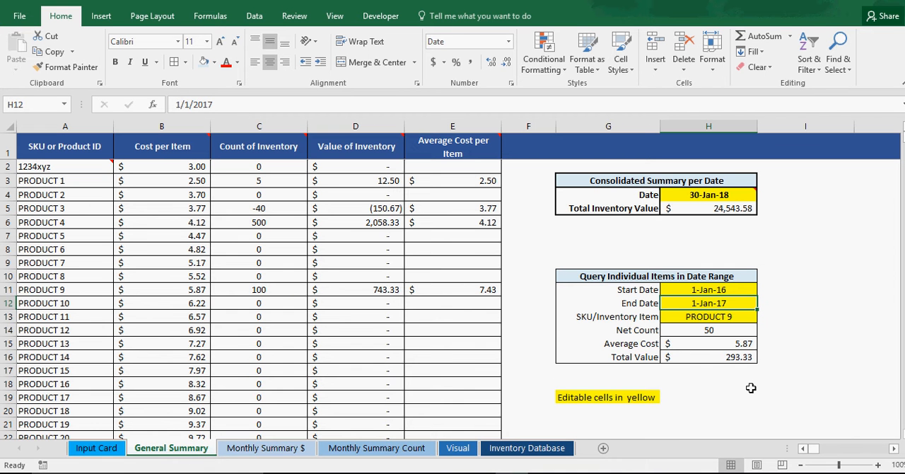
pyautogui.click(707, 383)
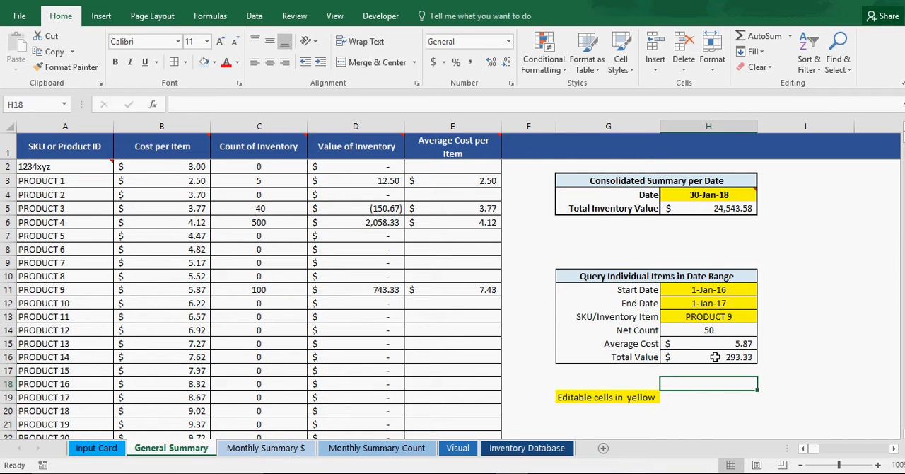
pyautogui.click(707, 302)
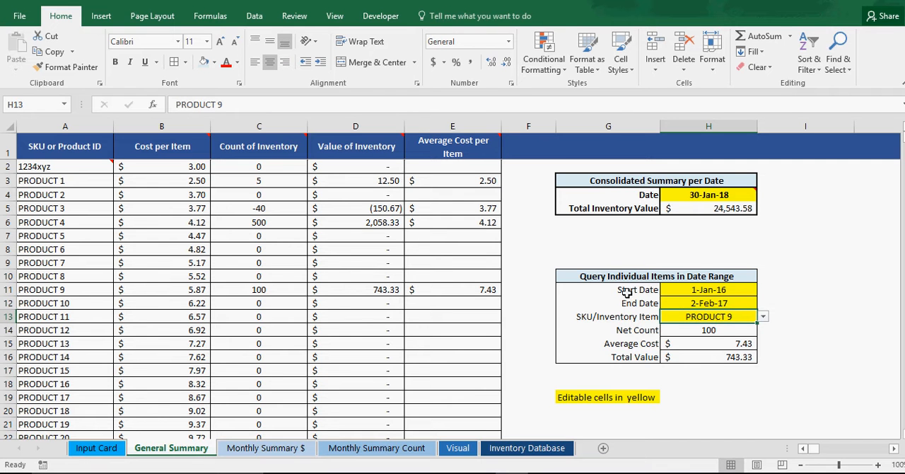
pyautogui.click(707, 329)
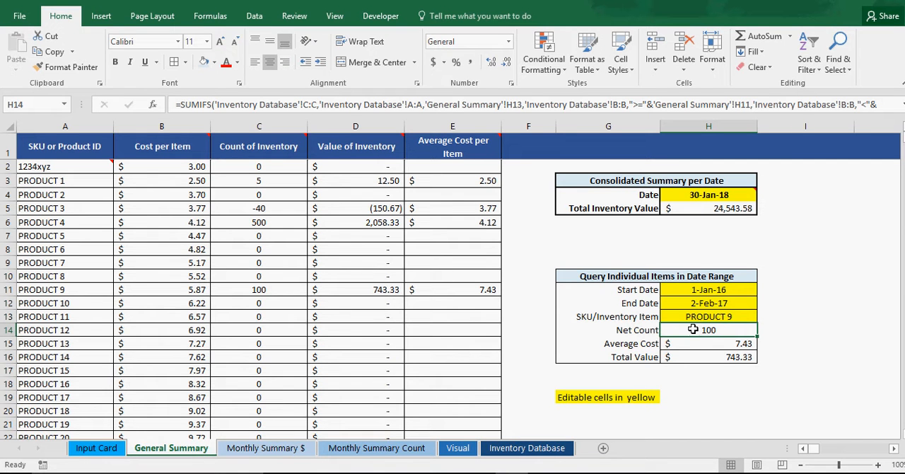
pyautogui.click(708, 342)
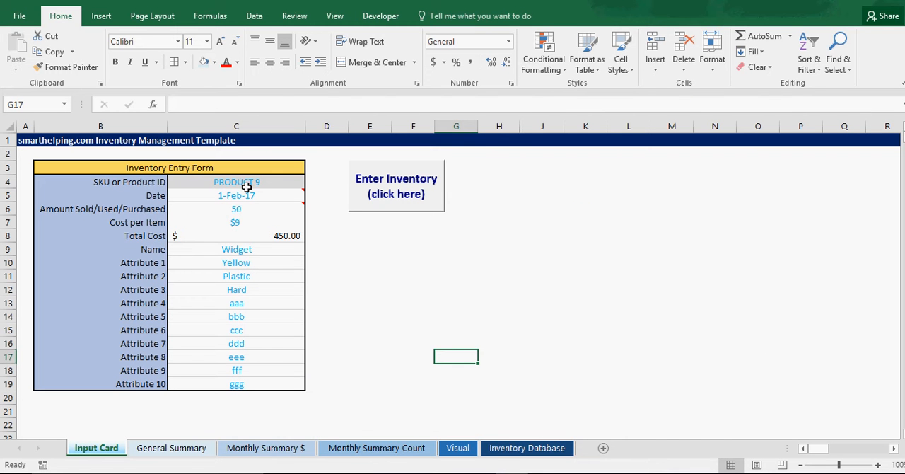
pyautogui.moveTo(224, 226)
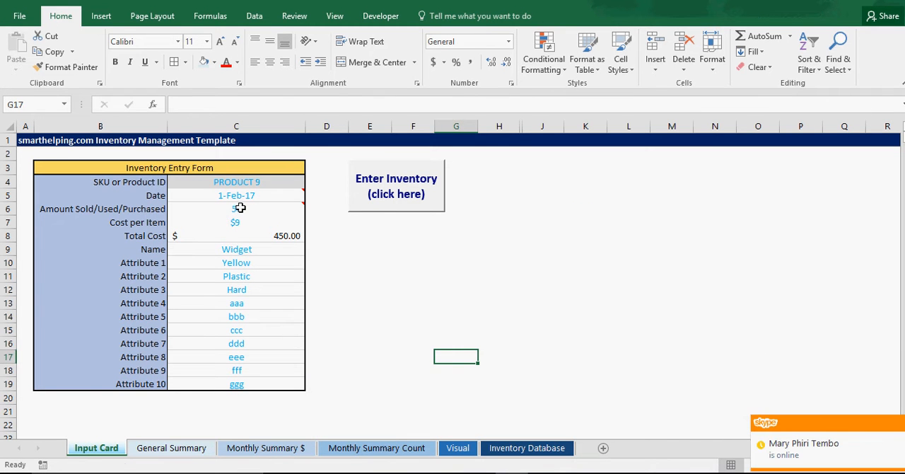
pyautogui.click(171, 446)
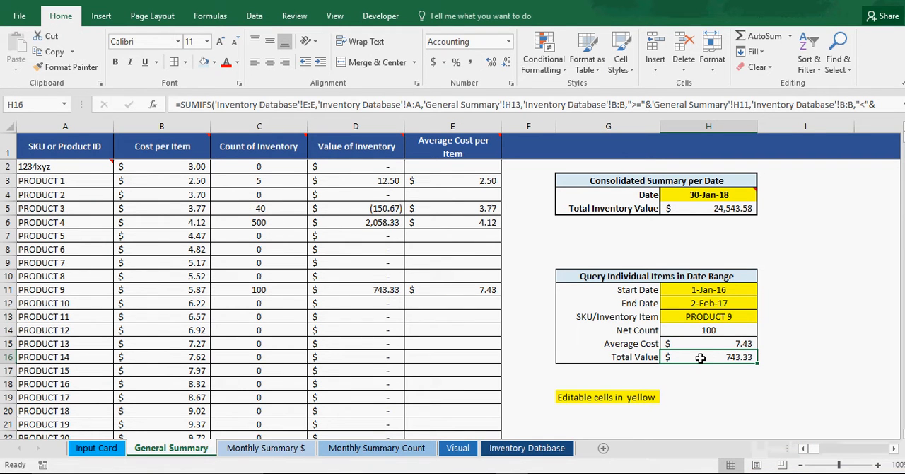
pyautogui.click(707, 342)
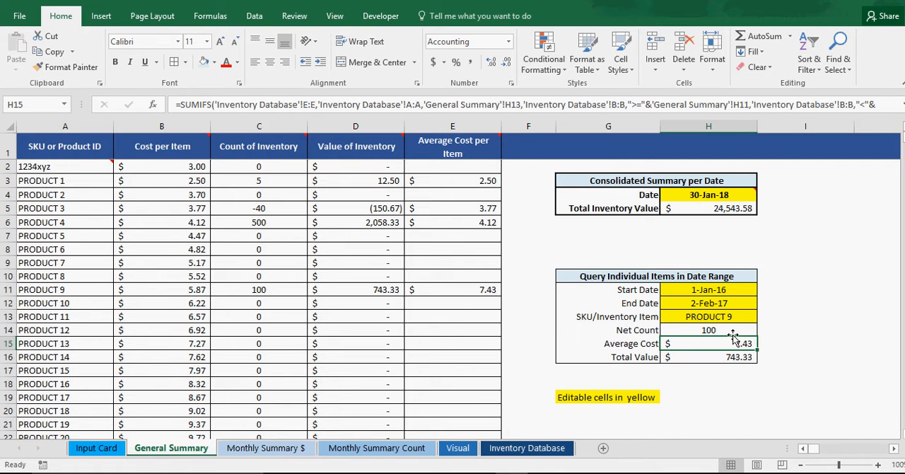
# Set the PRODUCT 9 entry amount to -28 at $9, total cost -$252.
pyautogui.click(97, 447)
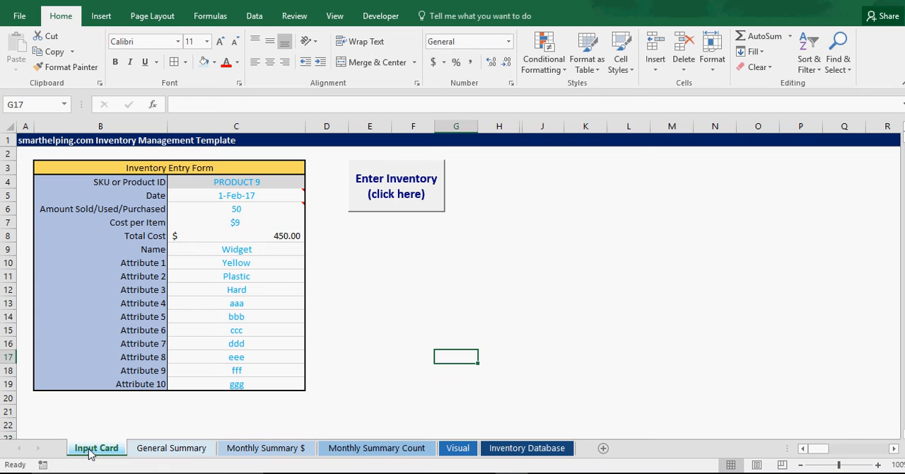
pyautogui.click(236, 181)
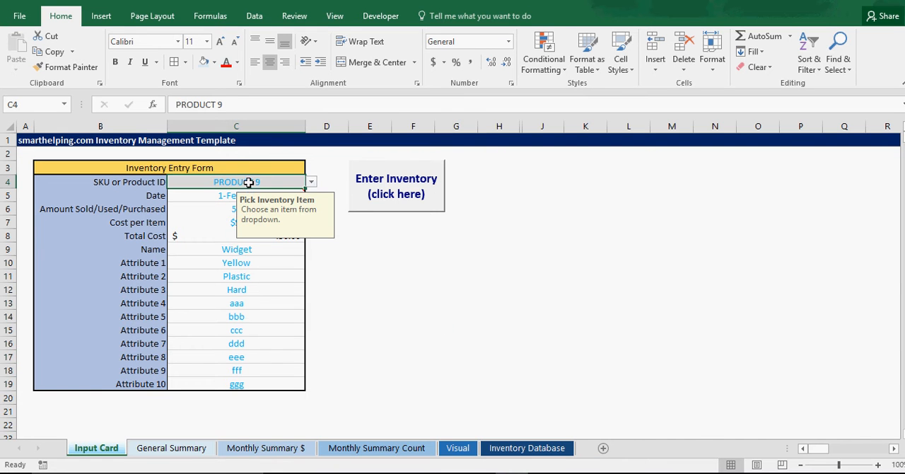
pyautogui.click(235, 195)
pyautogui.write('42/1/2017')
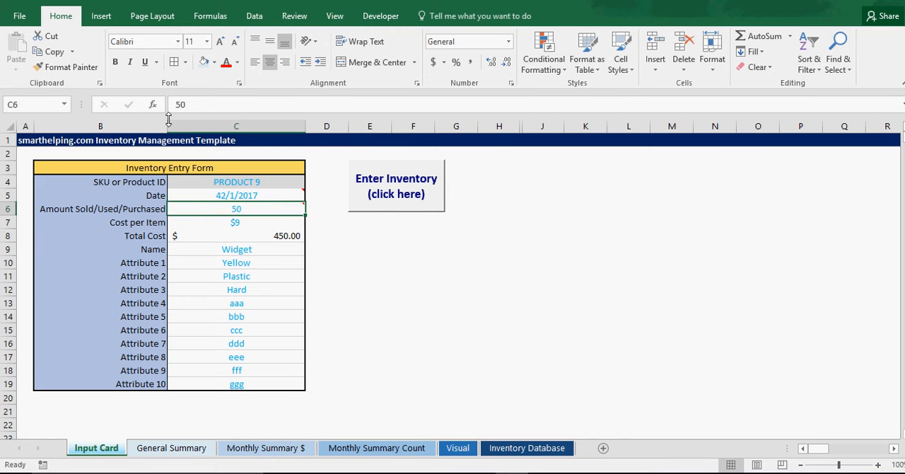
pyautogui.moveTo(236, 208)
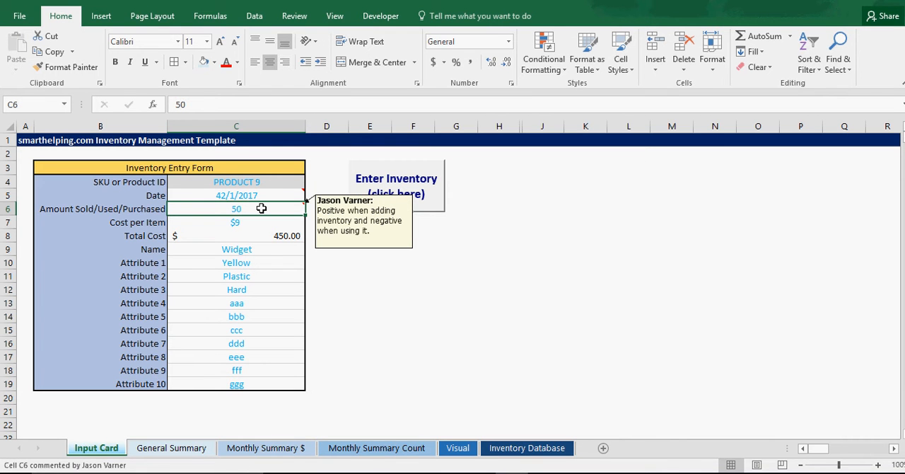
pyautogui.write('28')
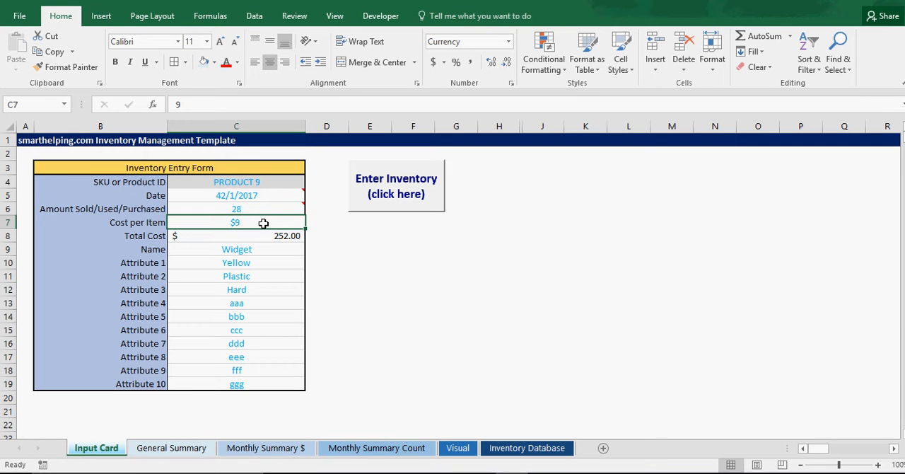
pyautogui.moveTo(212, 222)
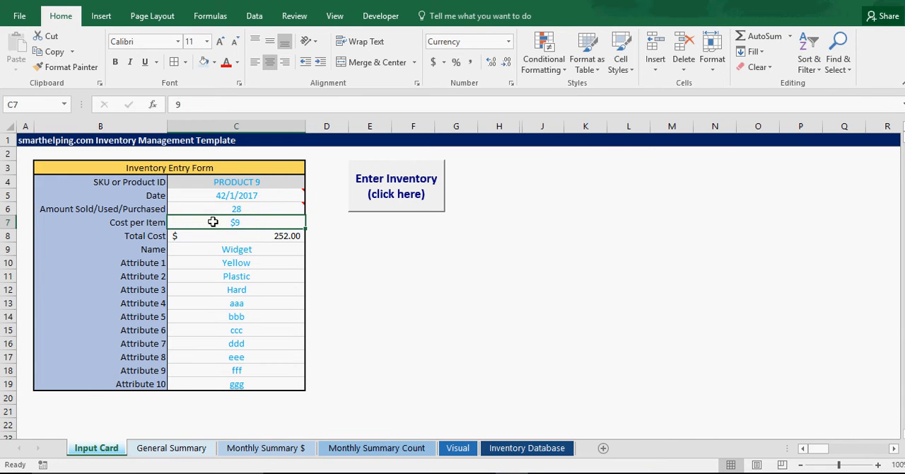
pyautogui.moveTo(259, 209)
pyautogui.write('-28')
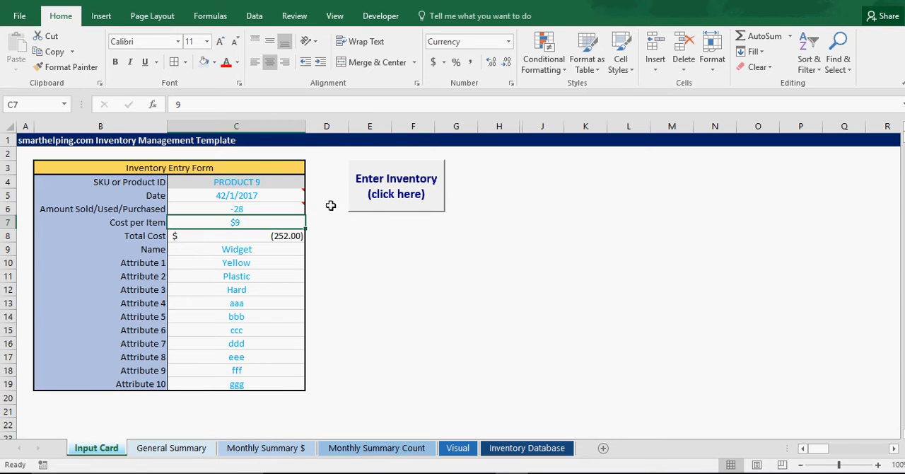
pyautogui.moveTo(449, 302)
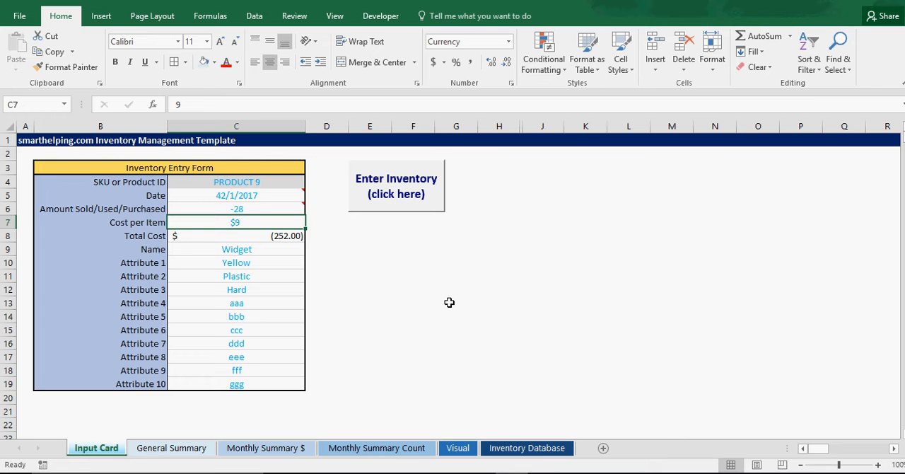
pyautogui.click(456, 302)
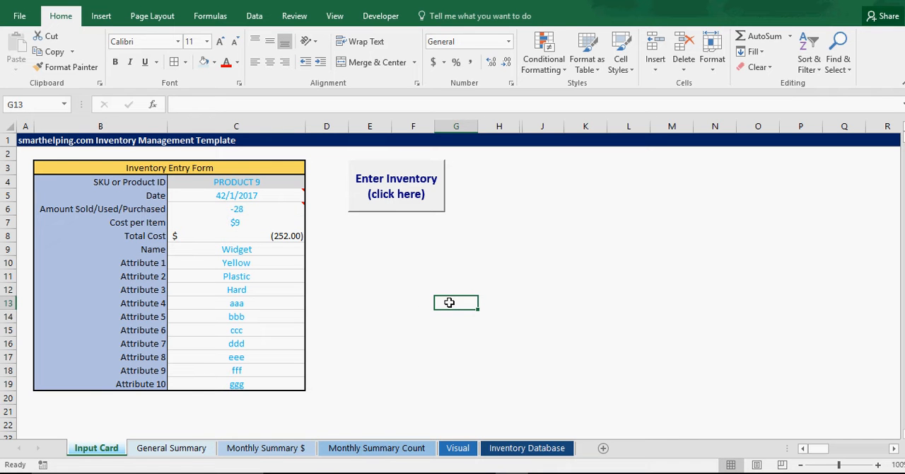
pyautogui.click(236, 222)
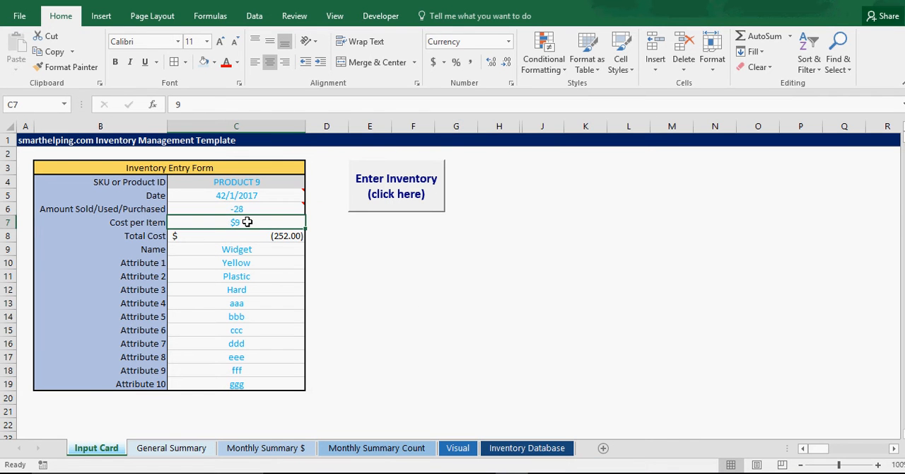
# Extend the General Summary query end date to 5/2/2017.
pyautogui.click(171, 447)
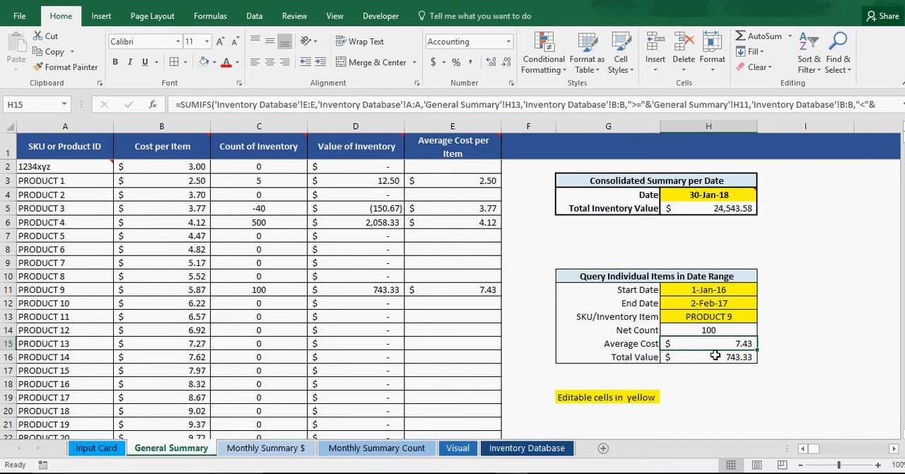
pyautogui.click(96, 446)
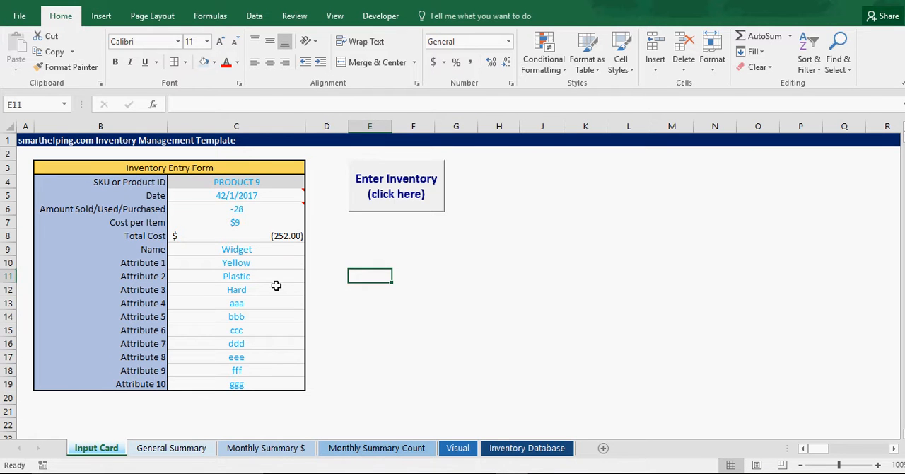
pyautogui.click(172, 446)
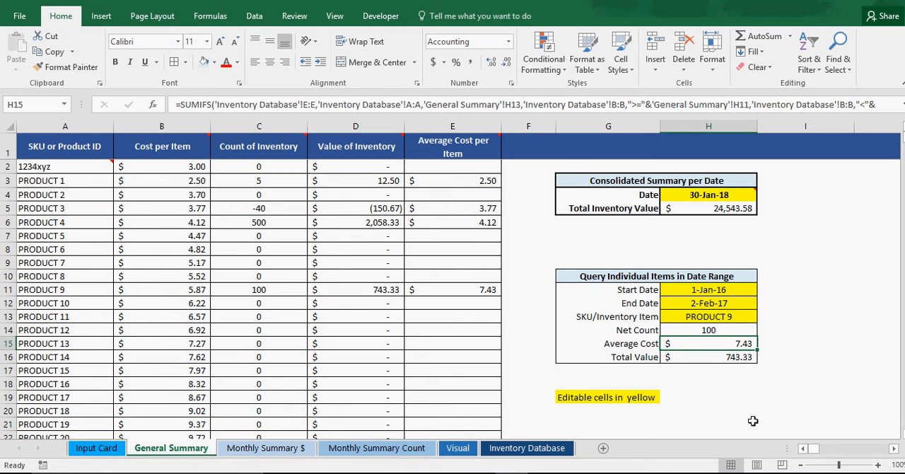
pyautogui.click(708, 302)
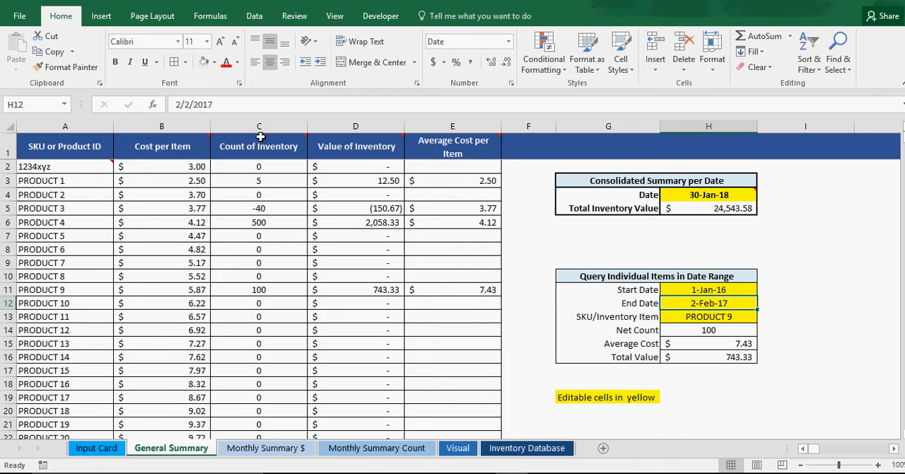
pyautogui.write('5/2/2017')
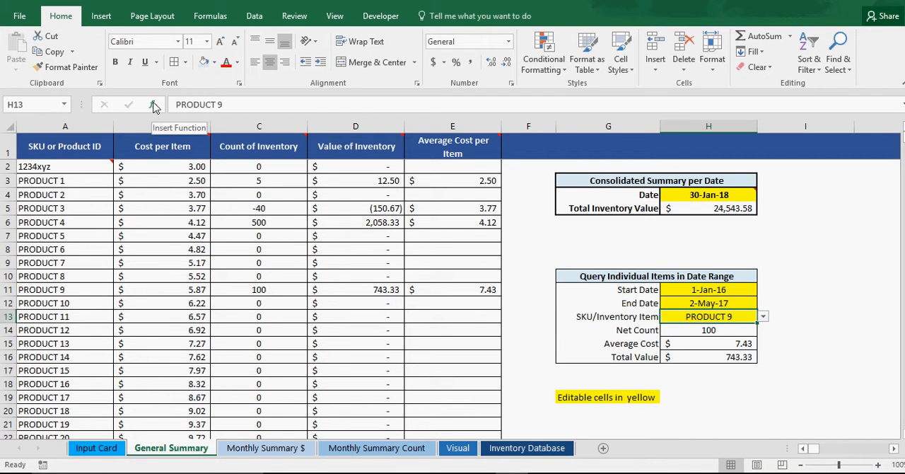
pyautogui.click(96, 447)
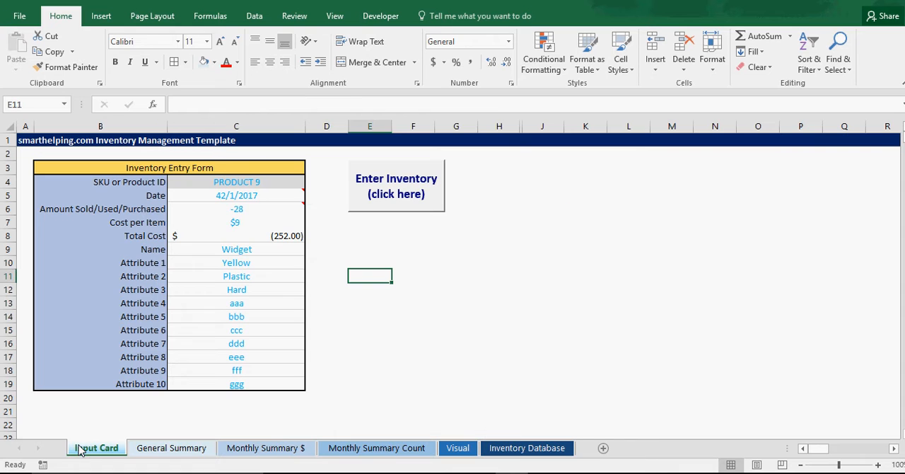
# Change the PRODUCT 9 entry date to 4/2/2017 and check the Inventory Database records.
pyautogui.click(236, 195)
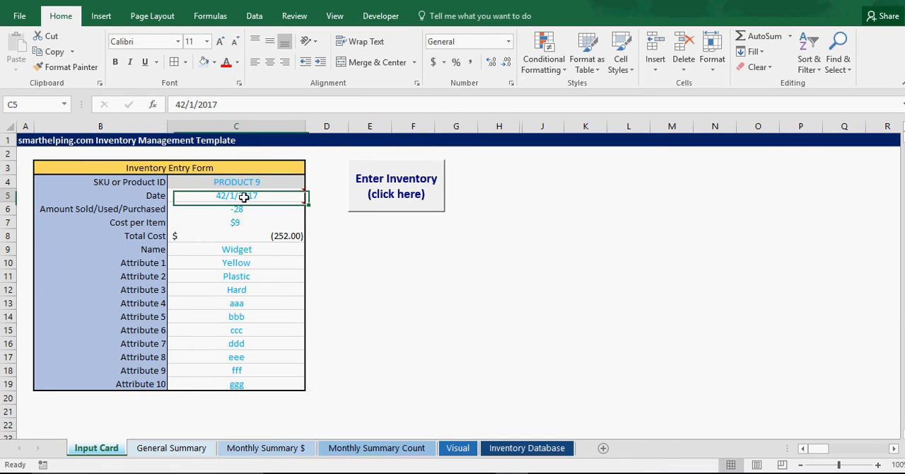
pyautogui.doubleClick(234, 195)
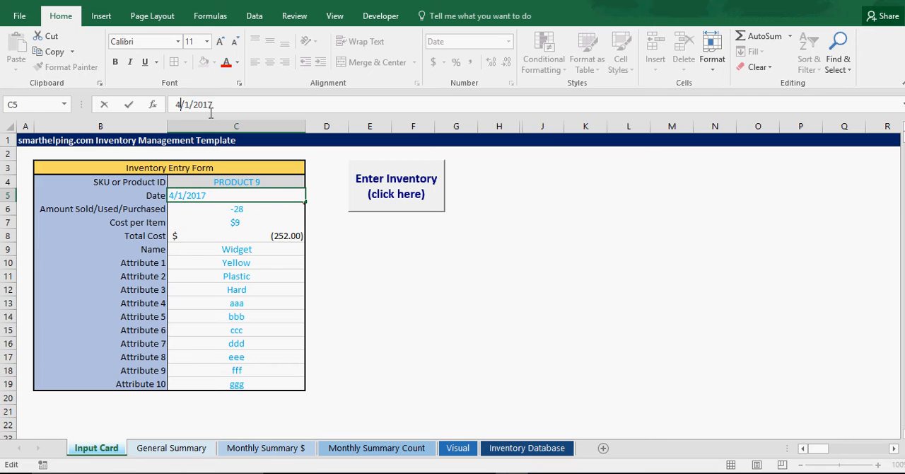
pyautogui.press('enter')
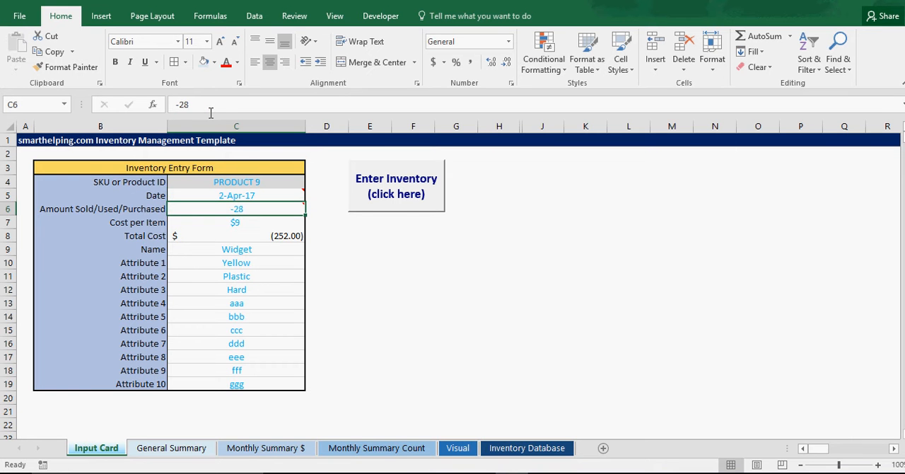
pyautogui.click(526, 447)
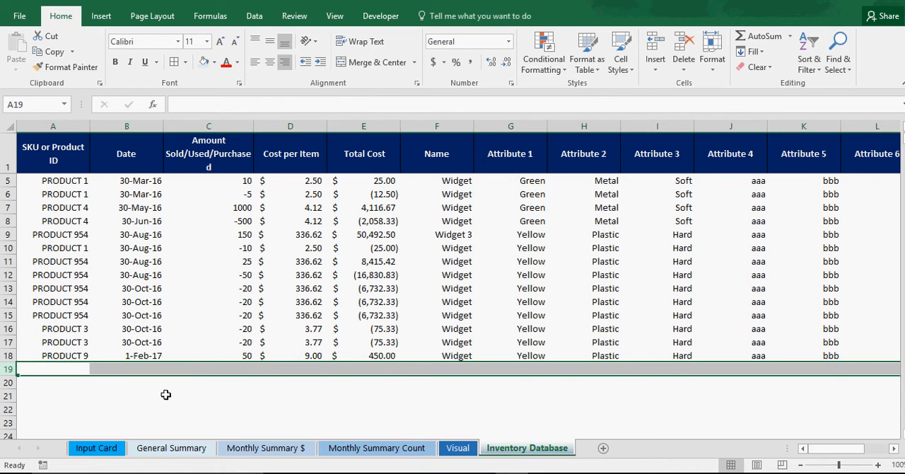
pyautogui.click(96, 447)
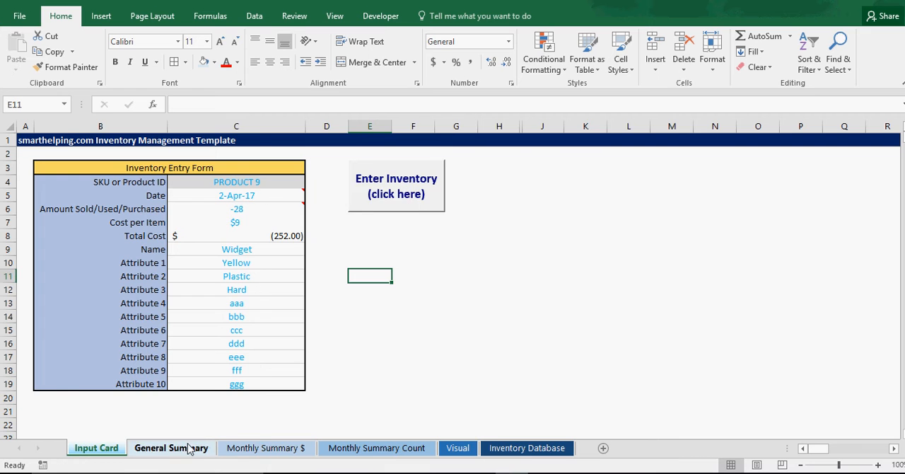
# Set the PRODUCT 9 query start date to 1-Apr-16, giving net count 22 and average cost $9.00.
pyautogui.click(171, 447)
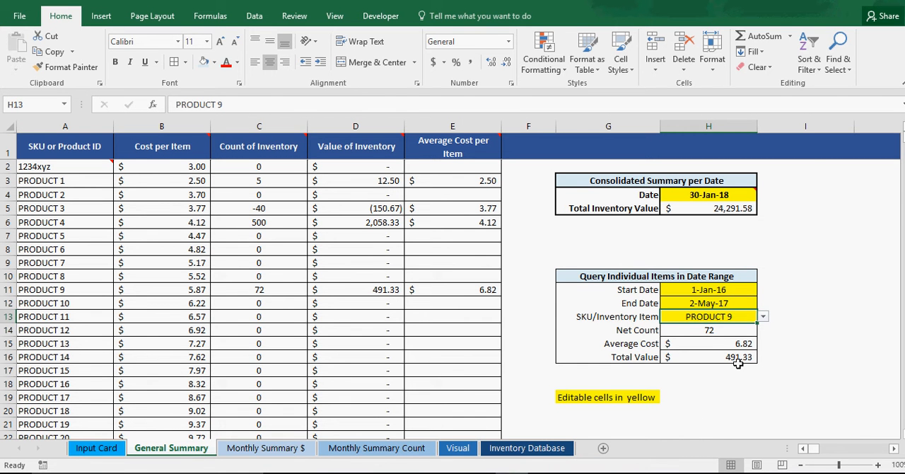
pyautogui.click(706, 329)
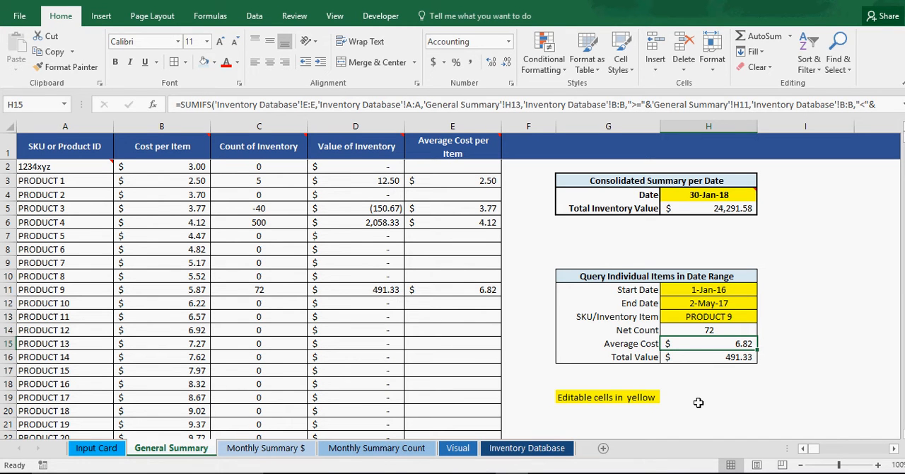
pyautogui.moveTo(703, 401)
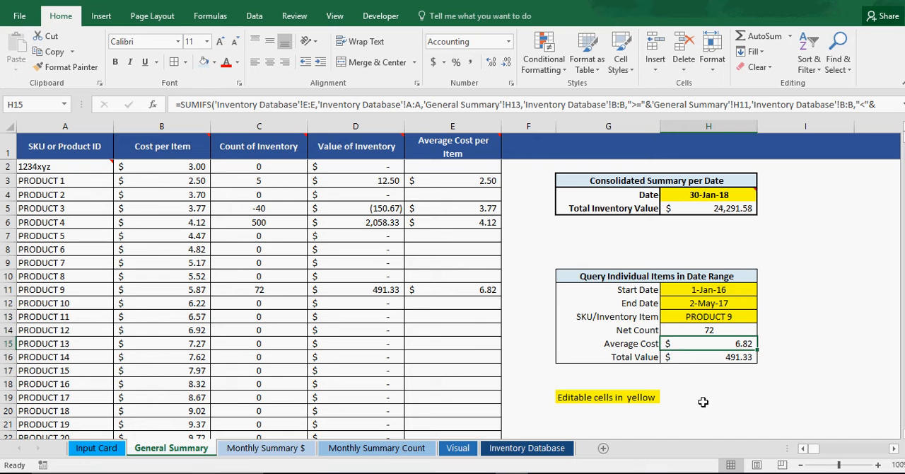
pyautogui.click(707, 288)
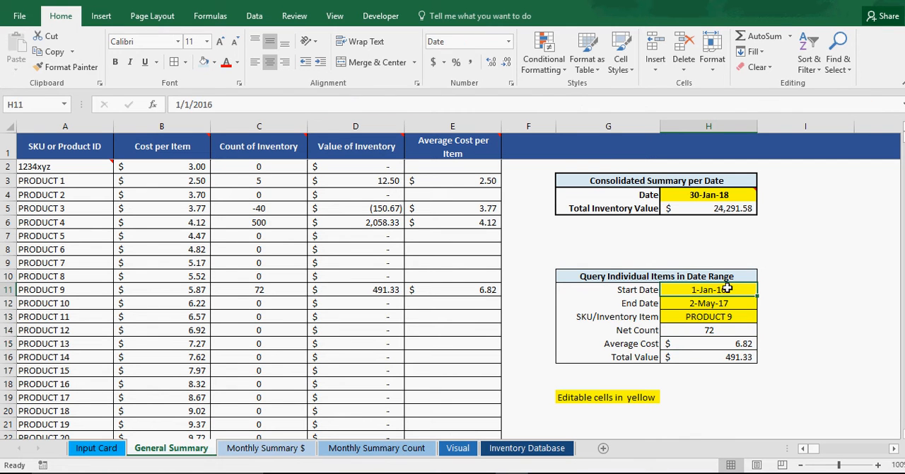
pyautogui.write('1/1/2016')
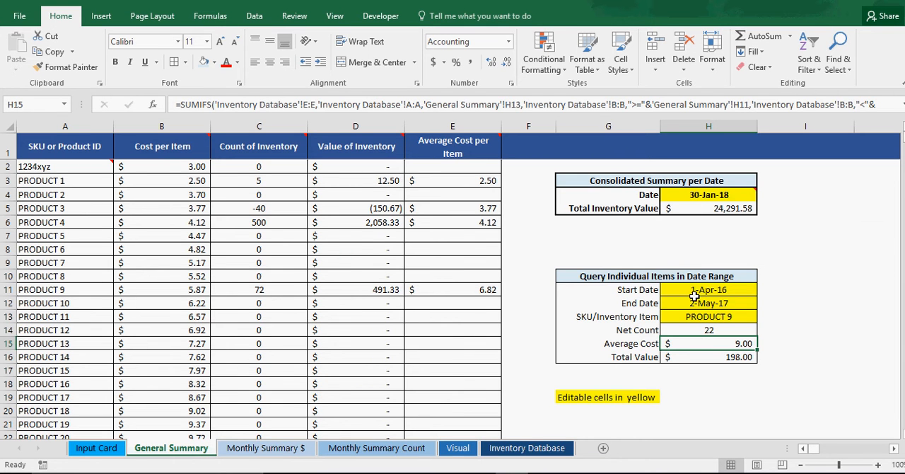
pyautogui.click(526, 447)
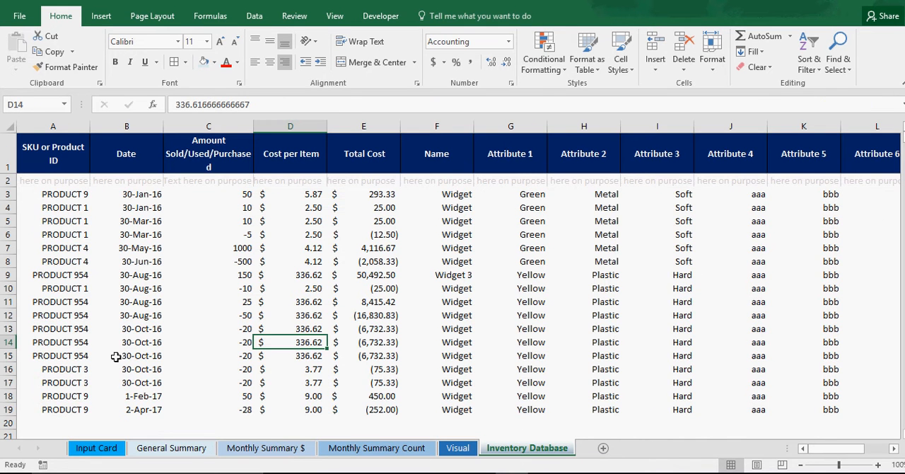
pyautogui.moveTo(266, 193)
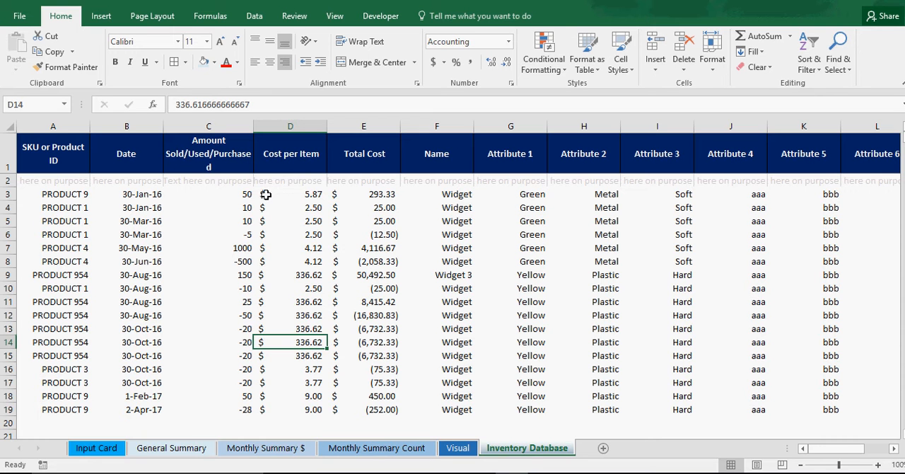
pyautogui.click(289, 194)
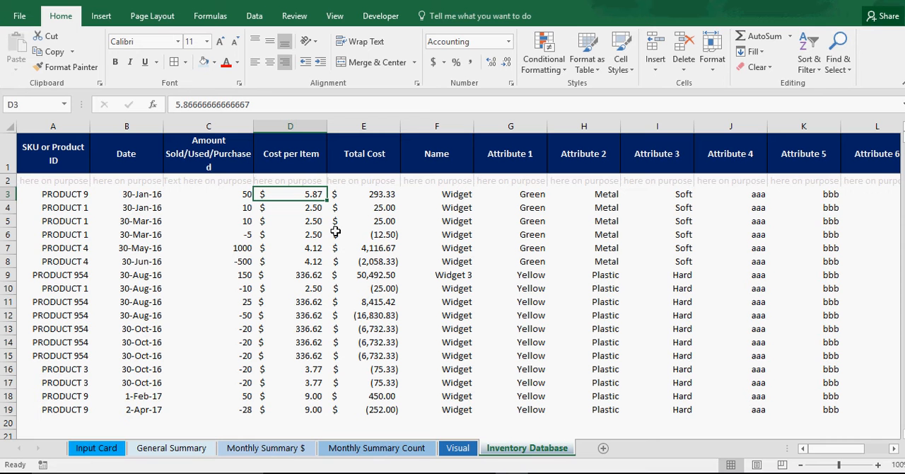
pyautogui.moveTo(73, 254)
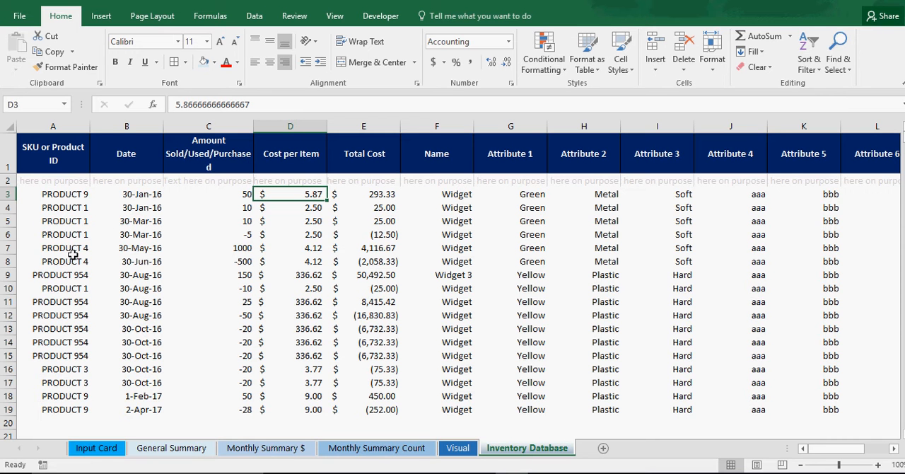
pyautogui.click(97, 447)
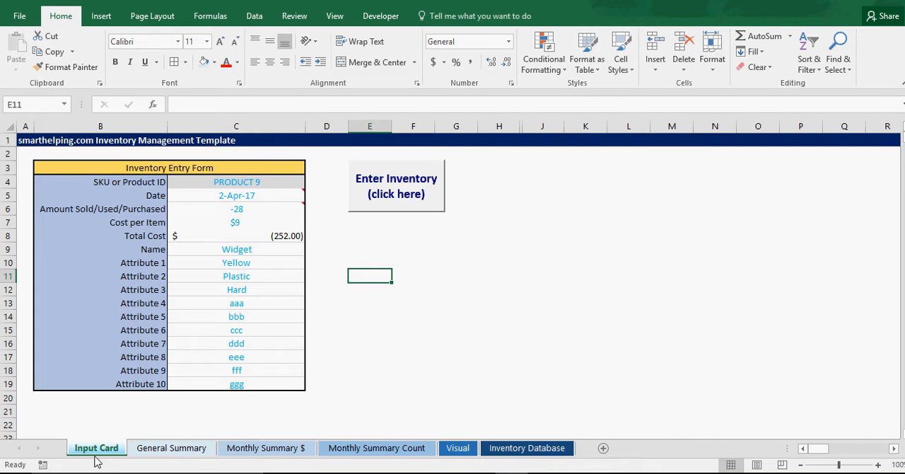
pyautogui.click(172, 447)
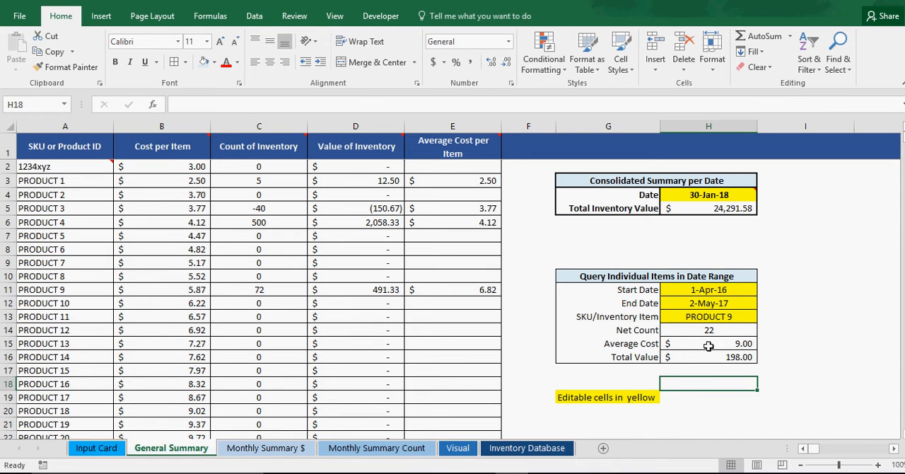
pyautogui.click(637, 275)
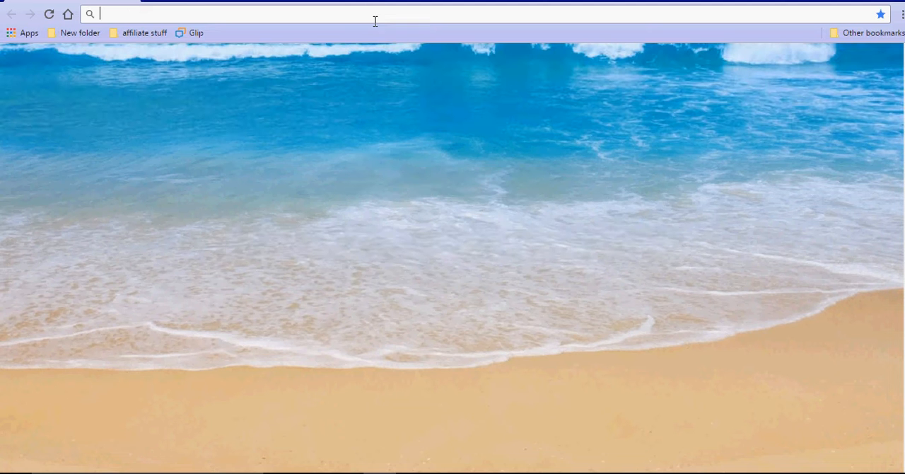
pyautogui.write('www.smarthelping.com')
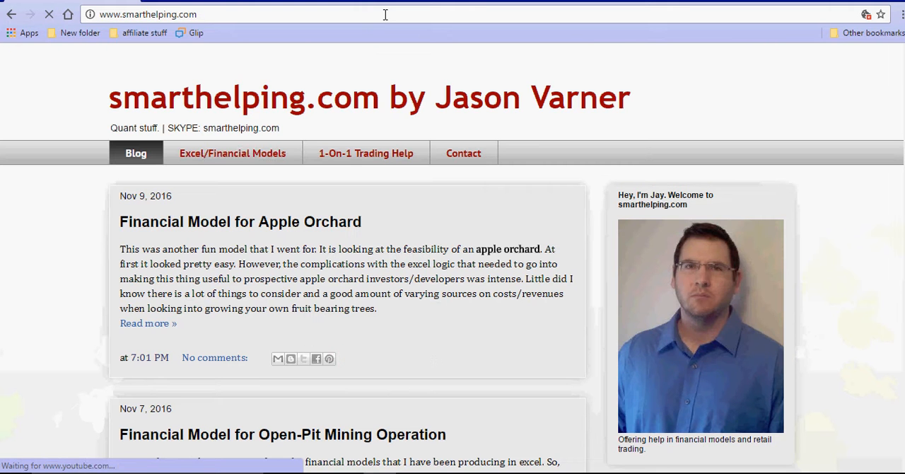
pyautogui.click(232, 153)
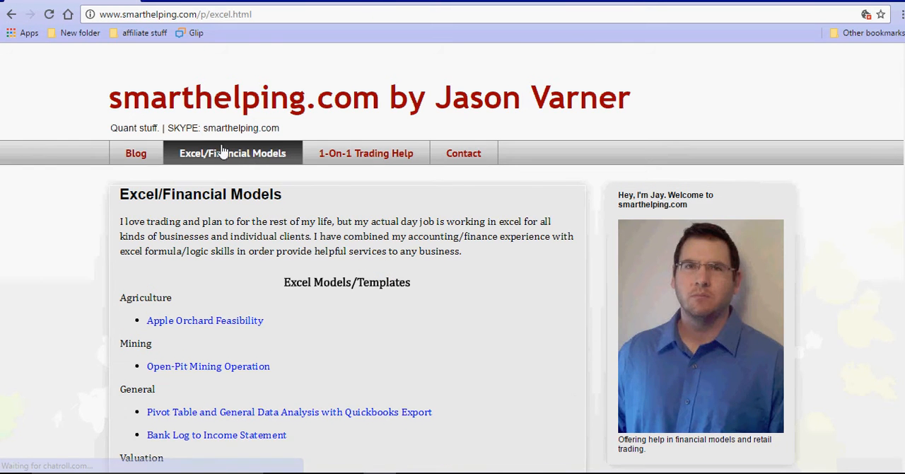
pyautogui.scroll(-3)
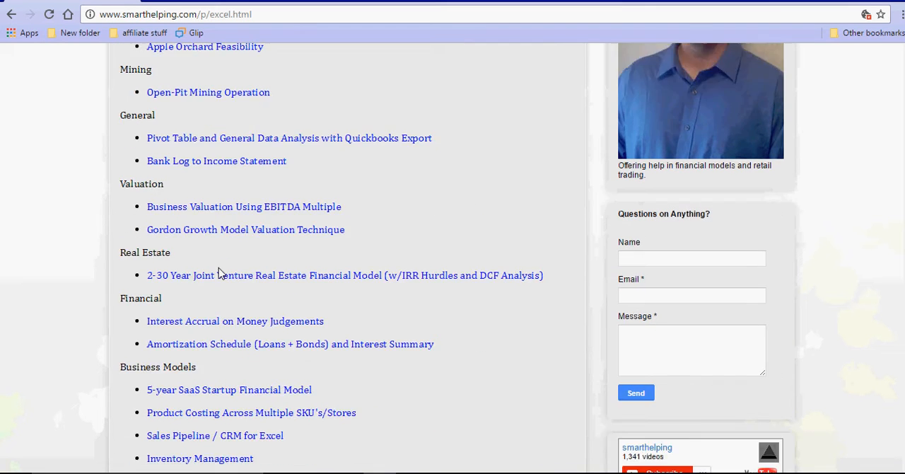
pyautogui.scroll(-3)
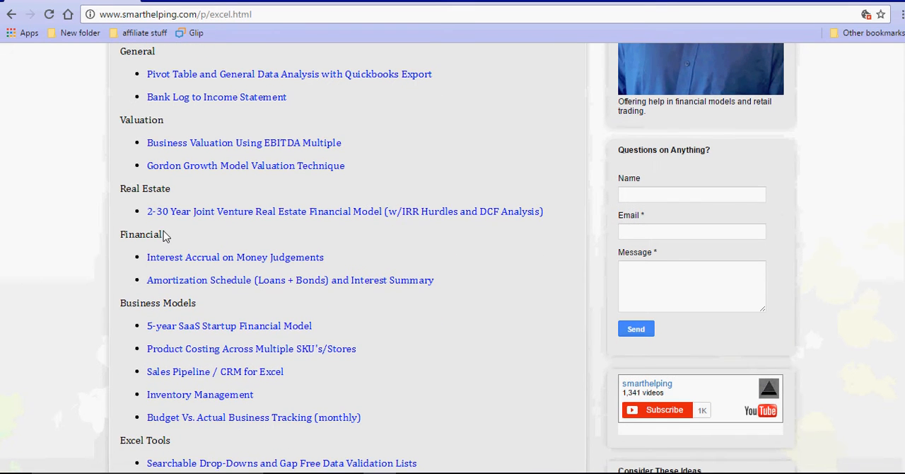
# Open and scroll through the Inventory Management Template post.
pyautogui.click(199, 393)
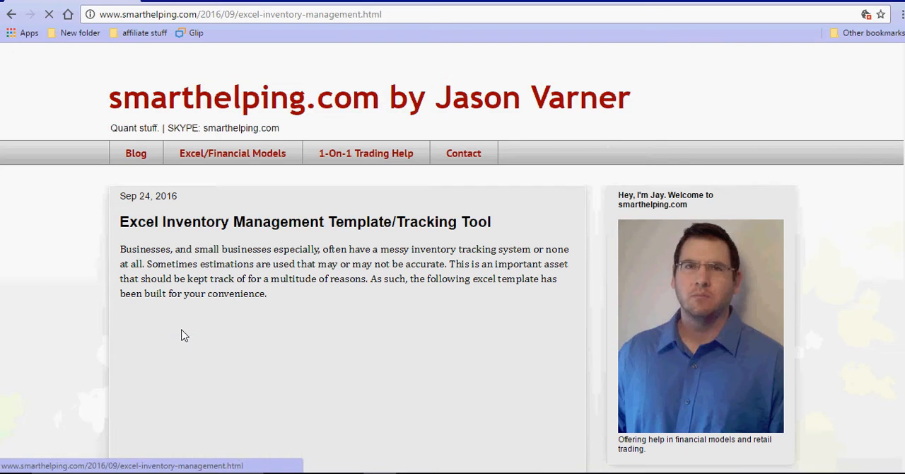
pyautogui.scroll(-3)
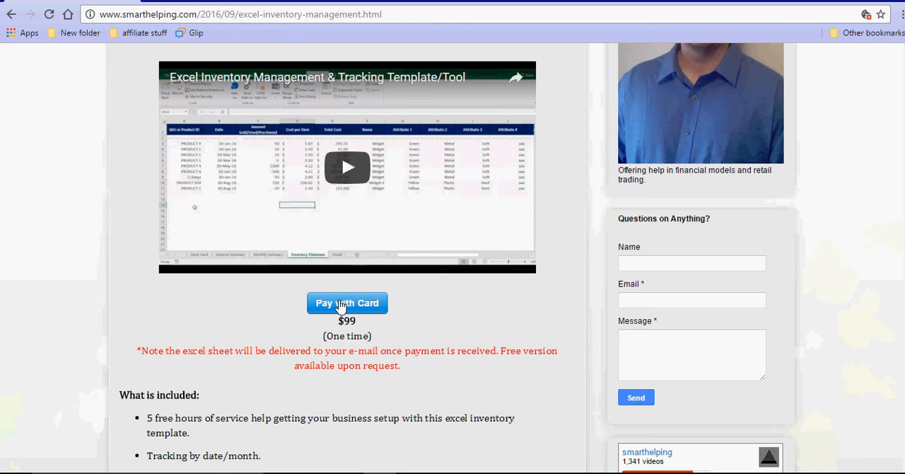
pyautogui.moveTo(283, 369)
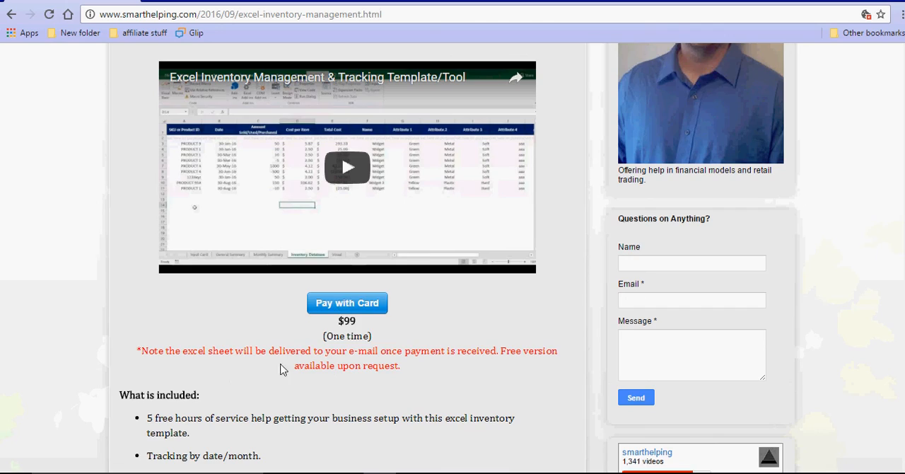
pyautogui.scroll(-3)
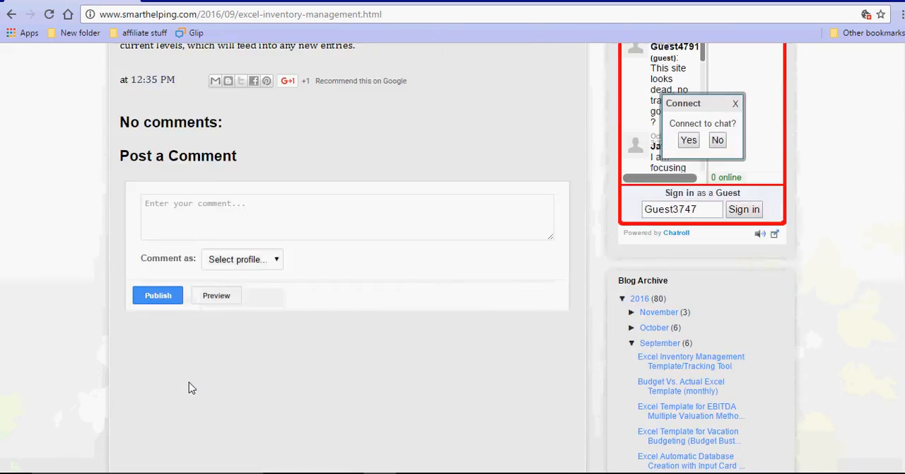
pyautogui.scroll(3)
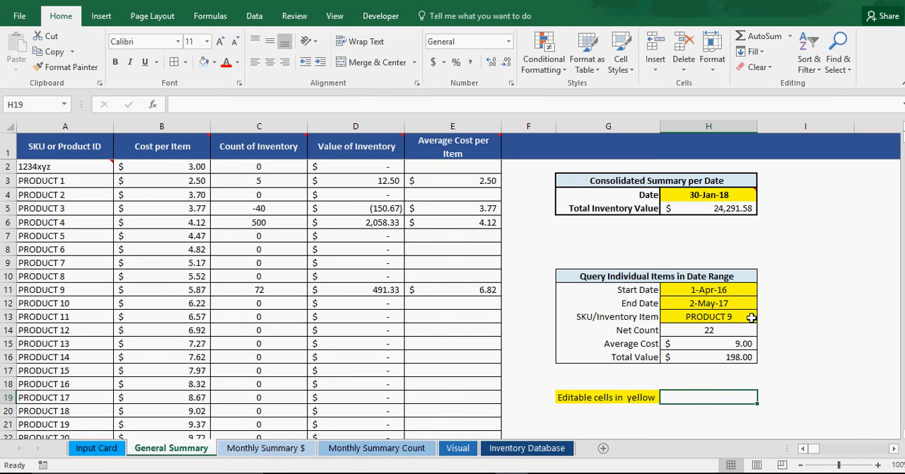
pyautogui.moveTo(703, 208)
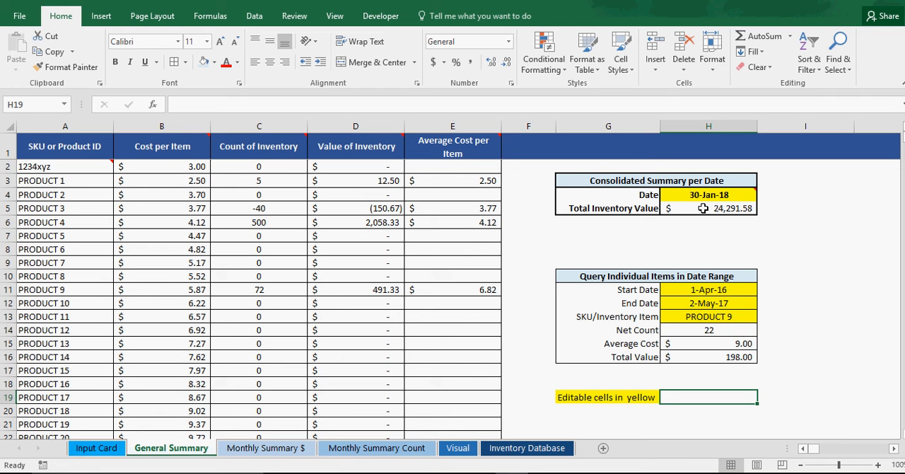
pyautogui.click(707, 195)
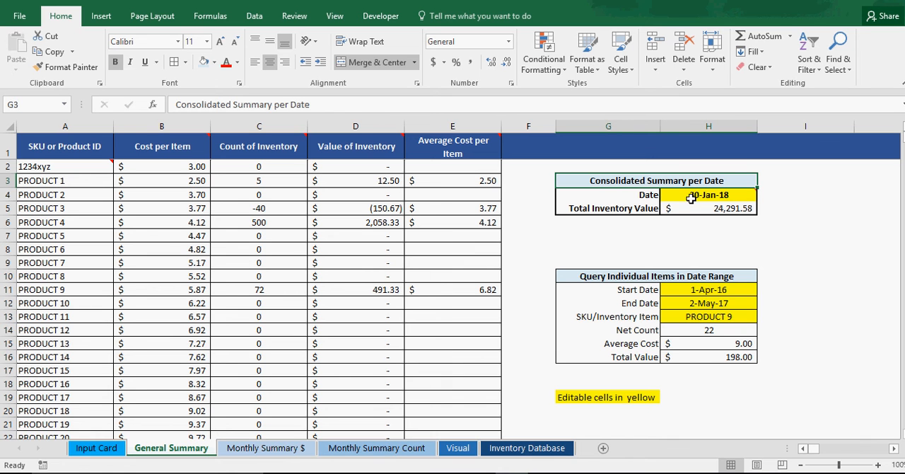
pyautogui.moveTo(704, 195)
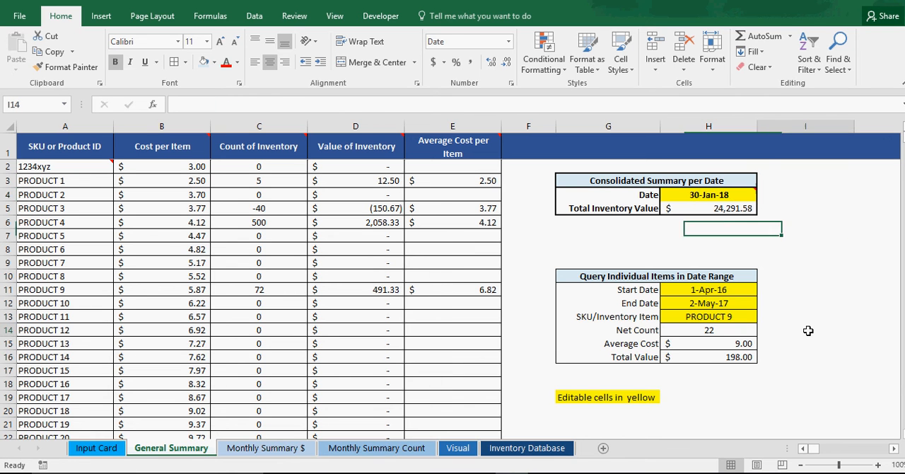
pyautogui.click(805, 329)
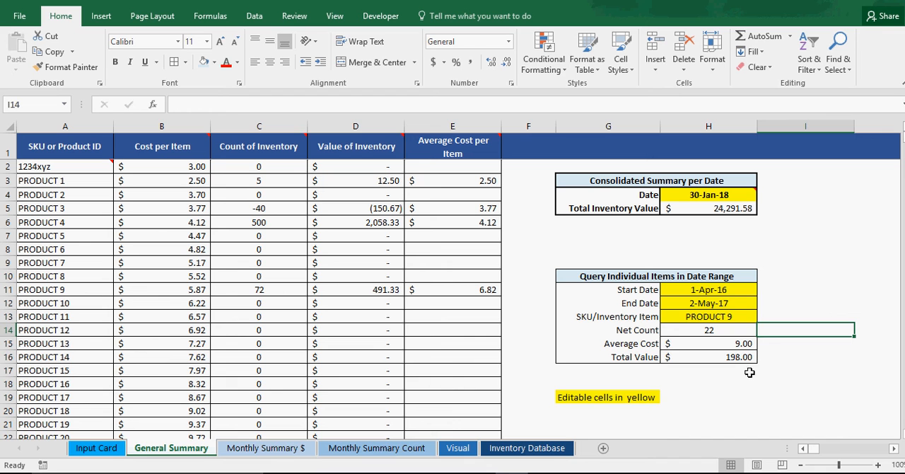
pyautogui.moveTo(746, 373)
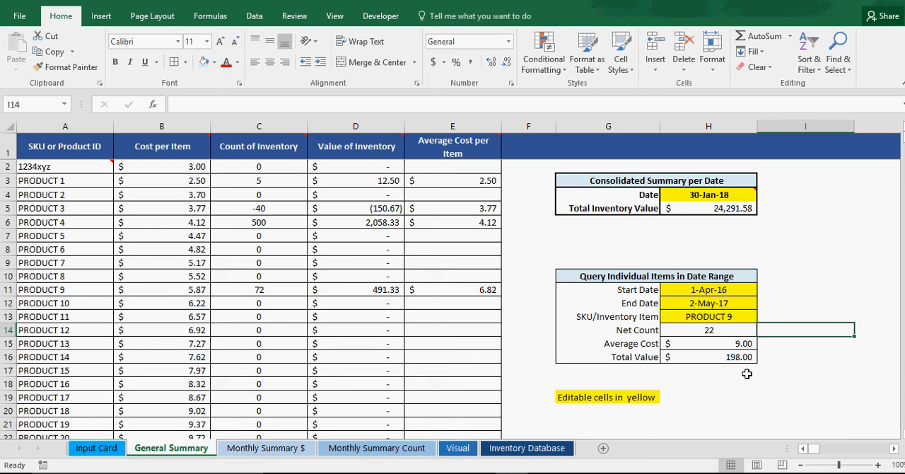
pyautogui.moveTo(743, 375)
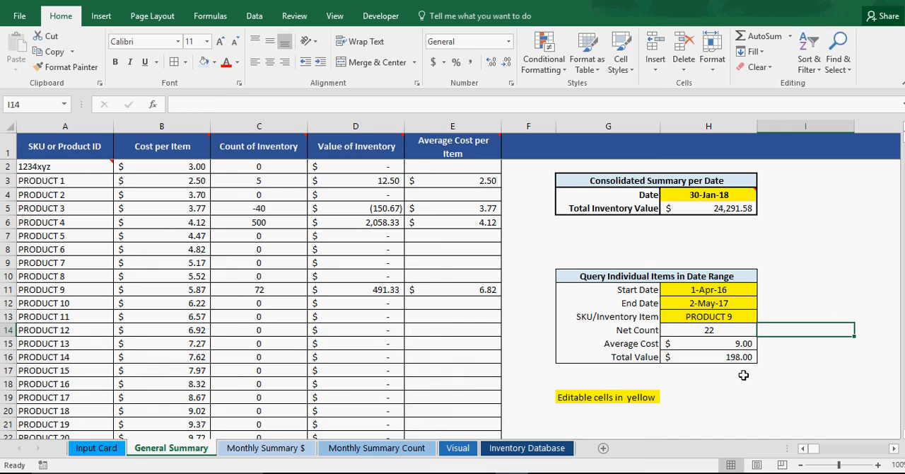